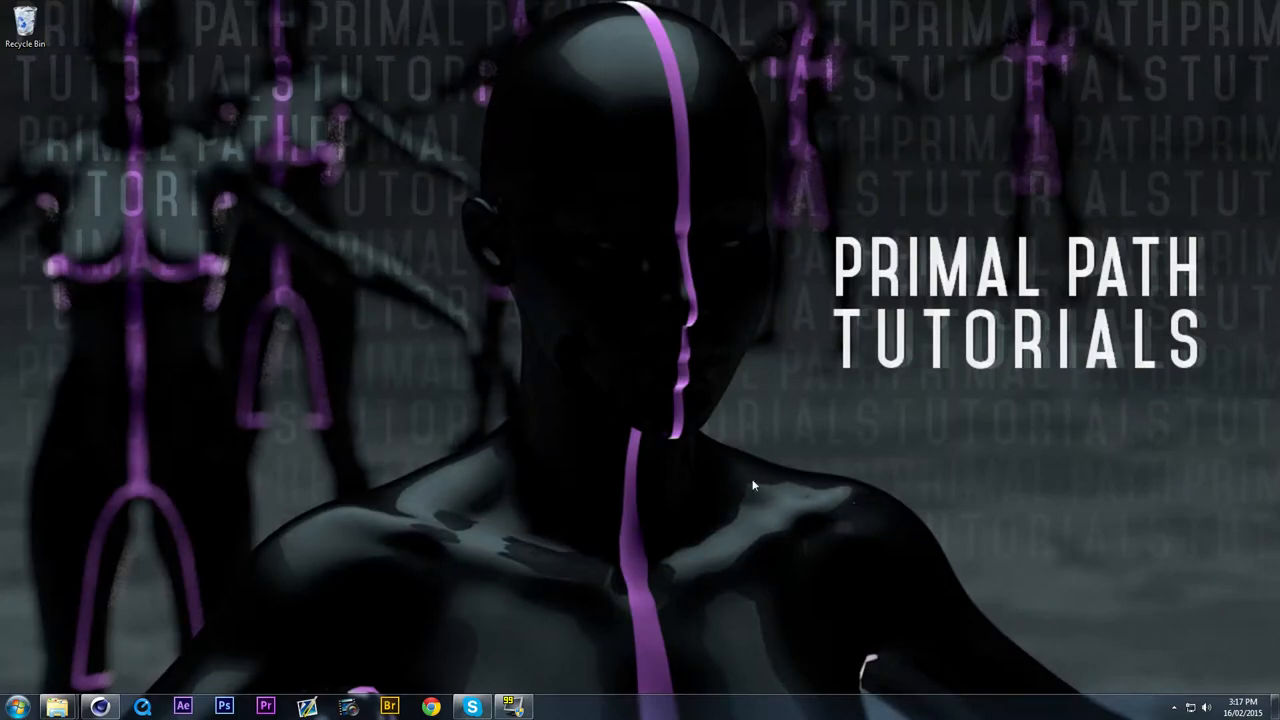
pyautogui.moveTo(360, 540)
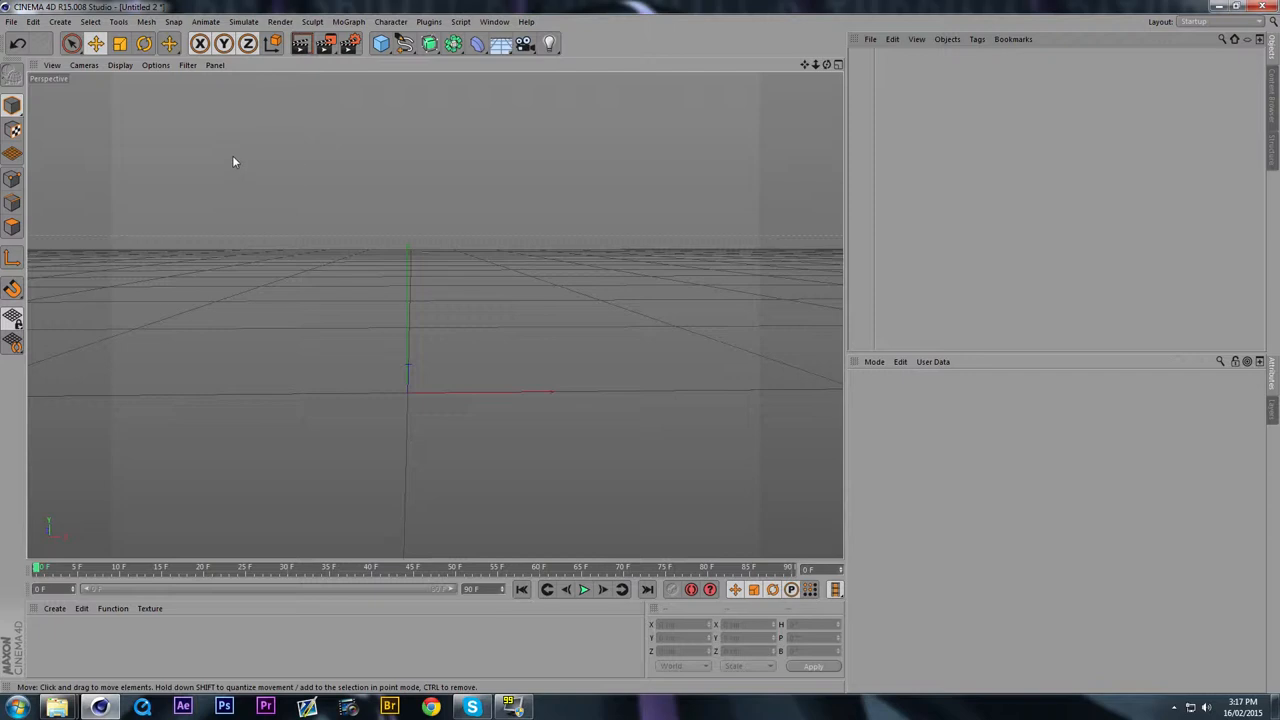
pyautogui.moveTo(238, 160)
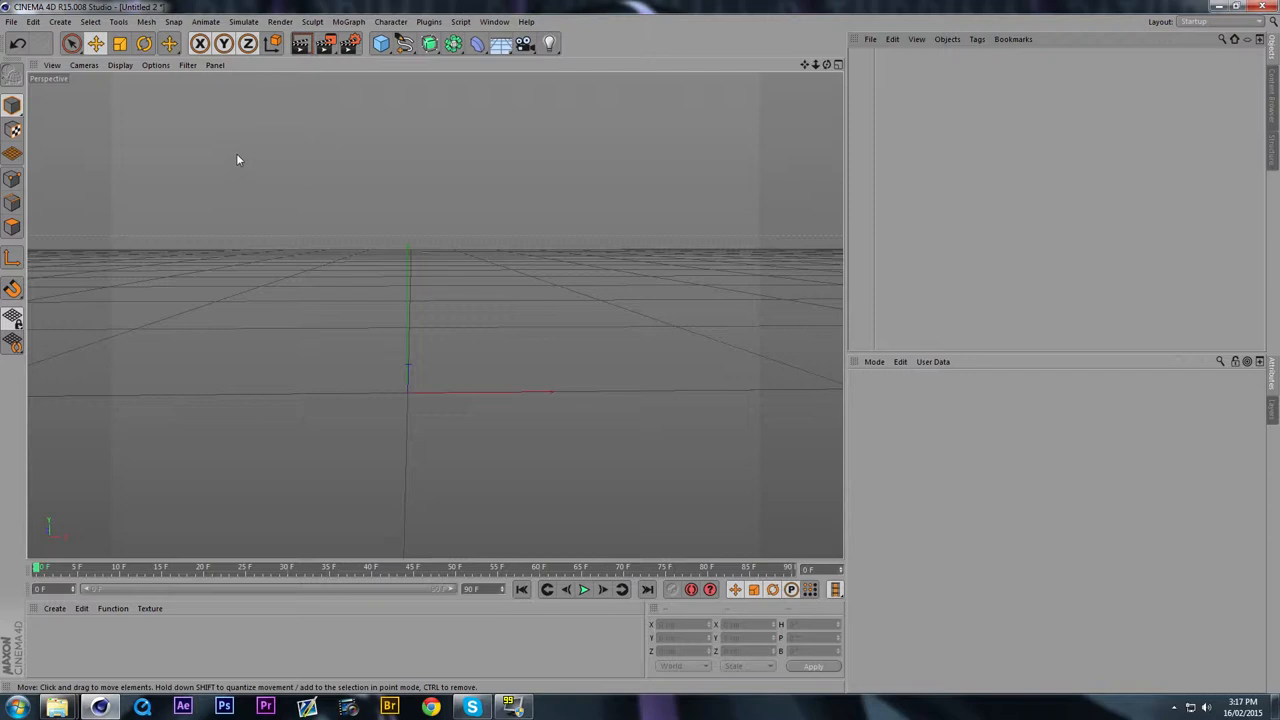
pyautogui.moveTo(556, 104)
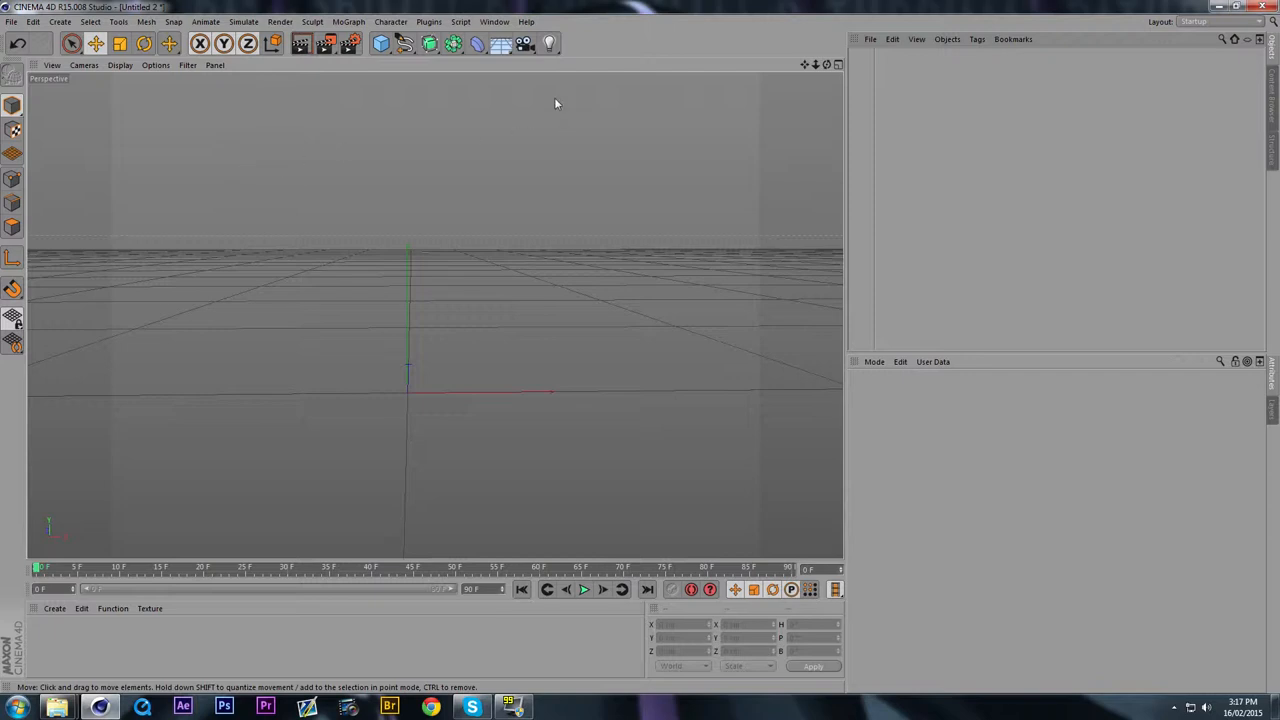
pyautogui.moveTo(454, 69)
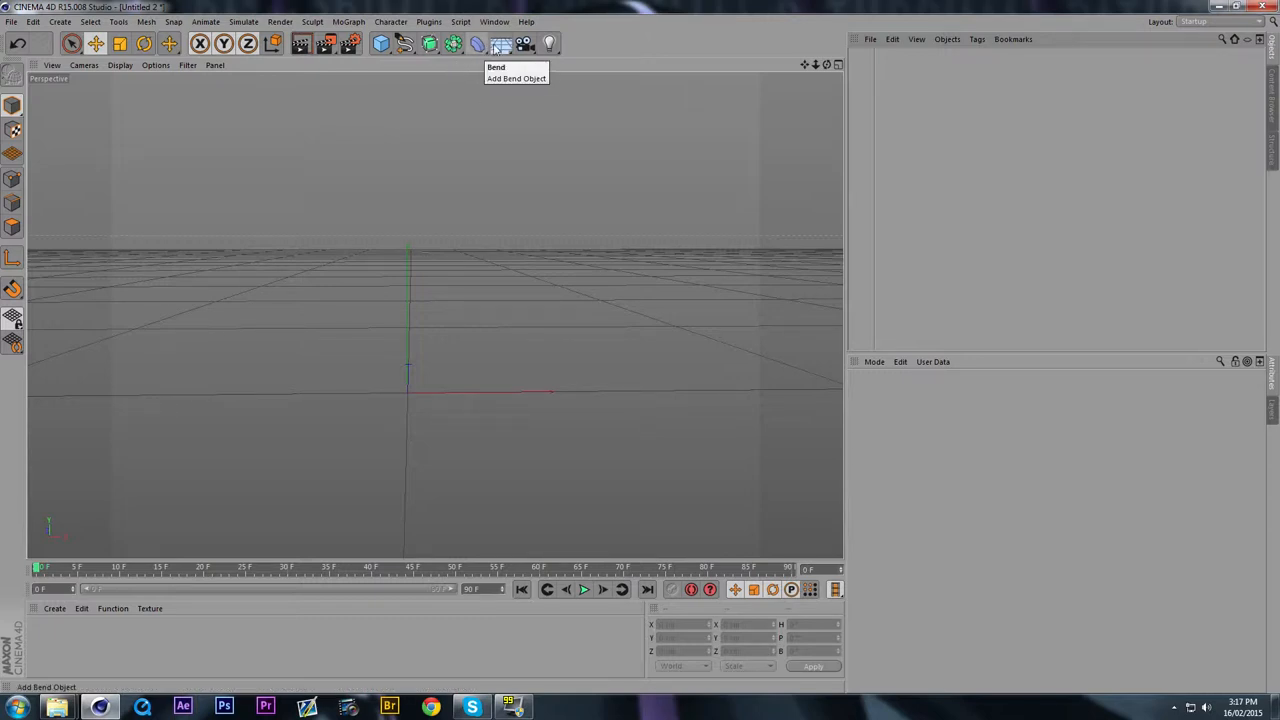
# Step: Add a Floor object from the Environment objects list
pyautogui.click(500, 43)
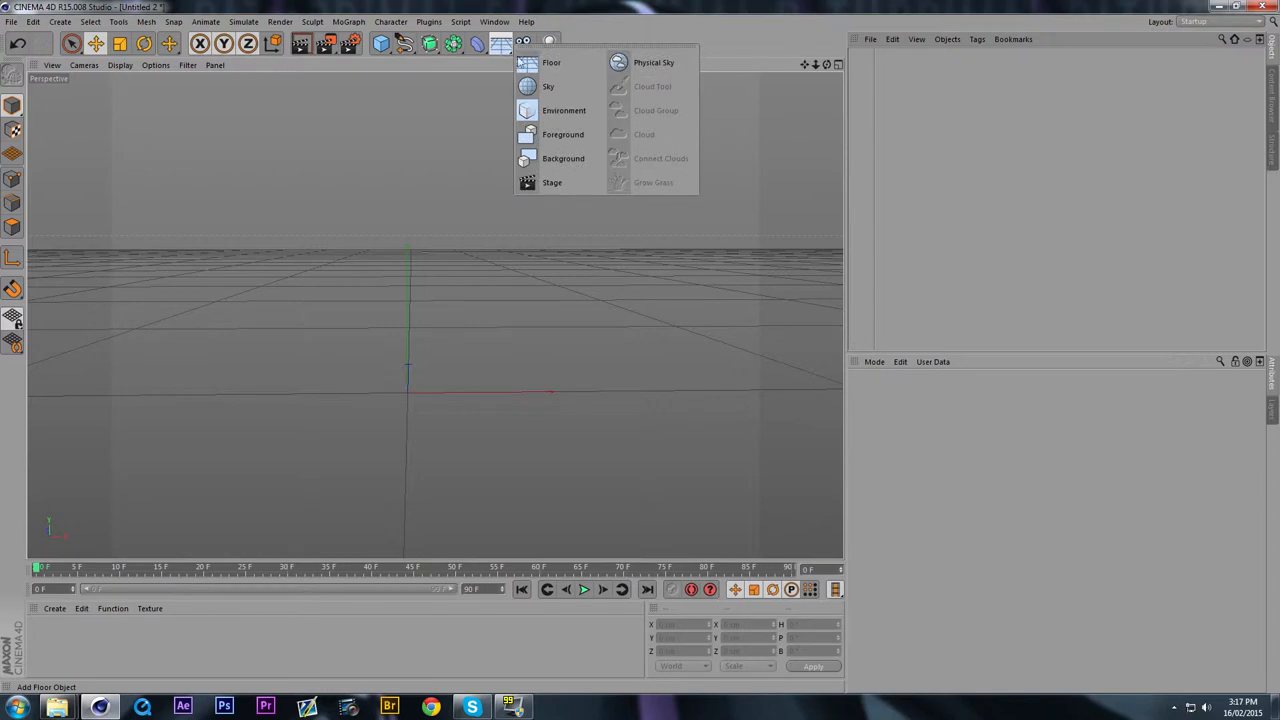
pyautogui.click(551, 62)
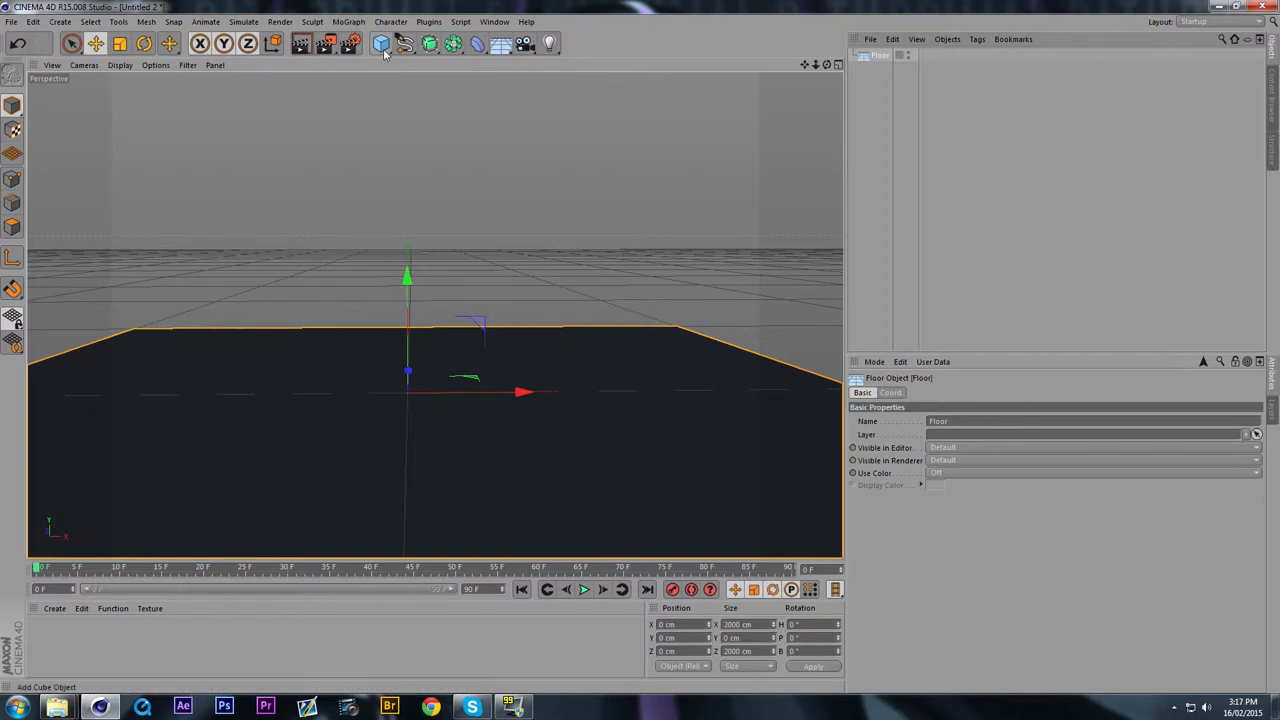
# Step: Add a cube and shift it left, then raise the sphere above the floor
pyautogui.click(381, 43)
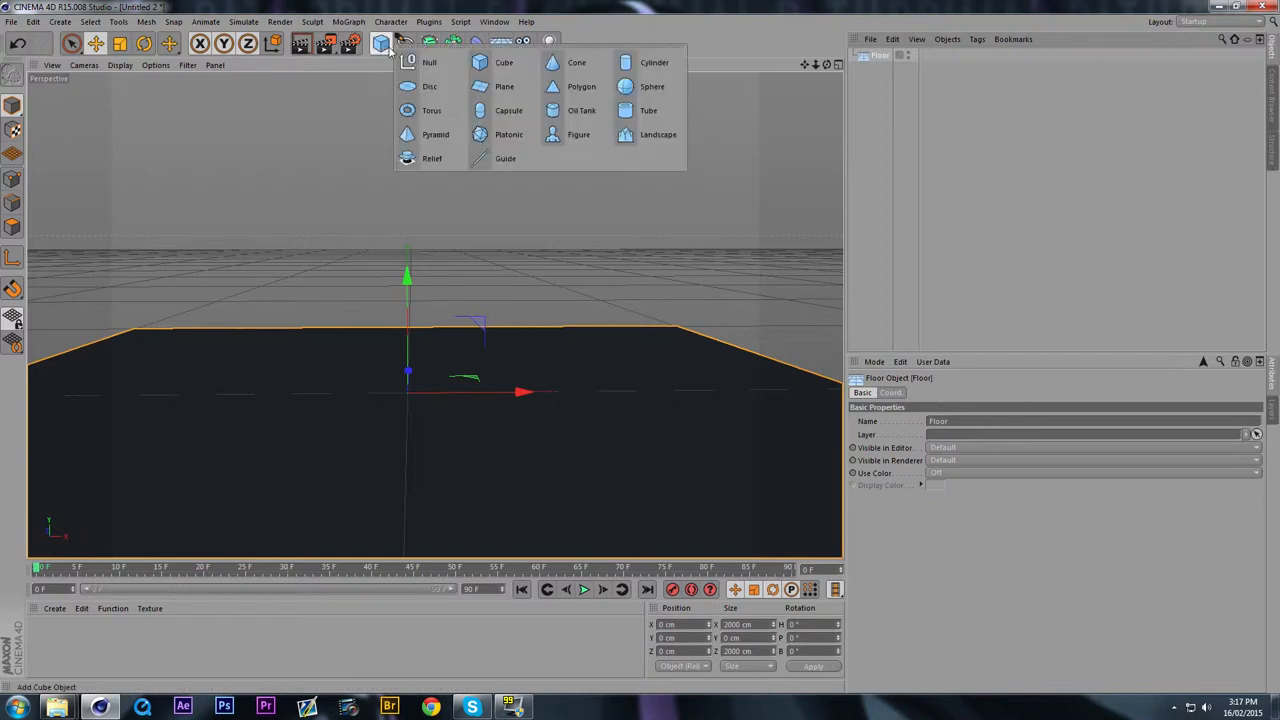
pyautogui.click(504, 62)
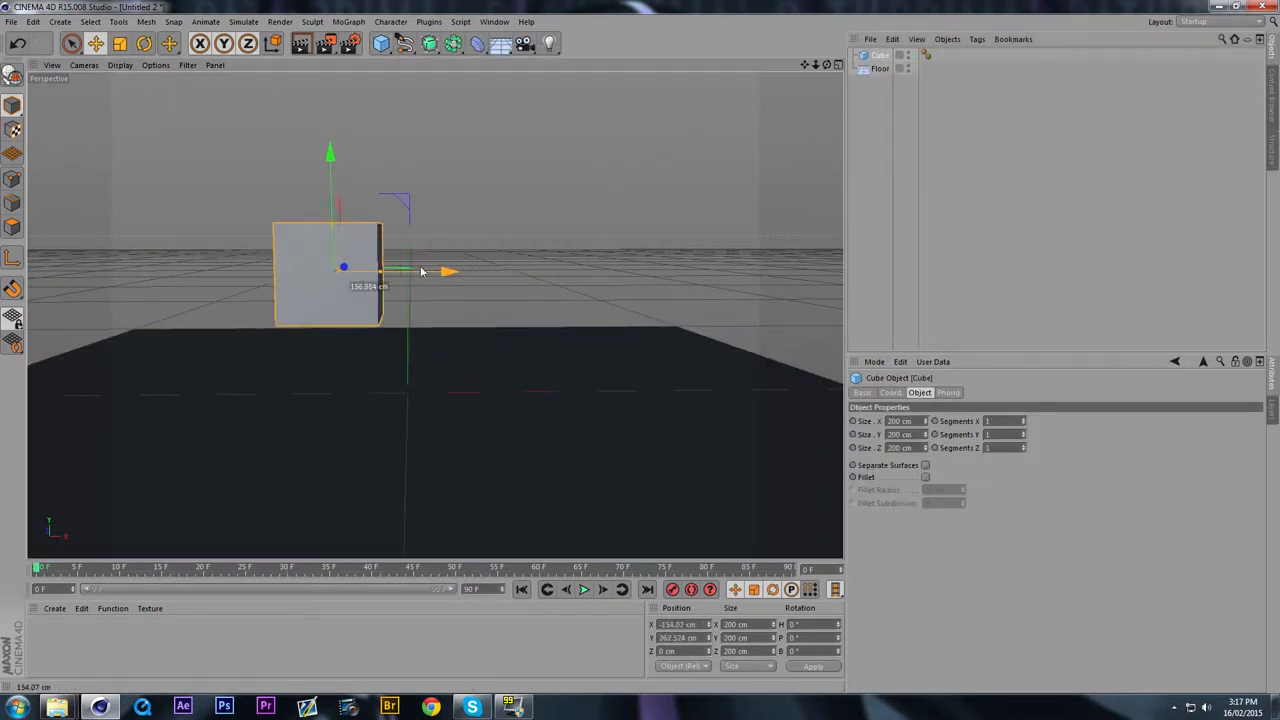
pyautogui.moveTo(447, 271); pyautogui.dragTo(377, 271)
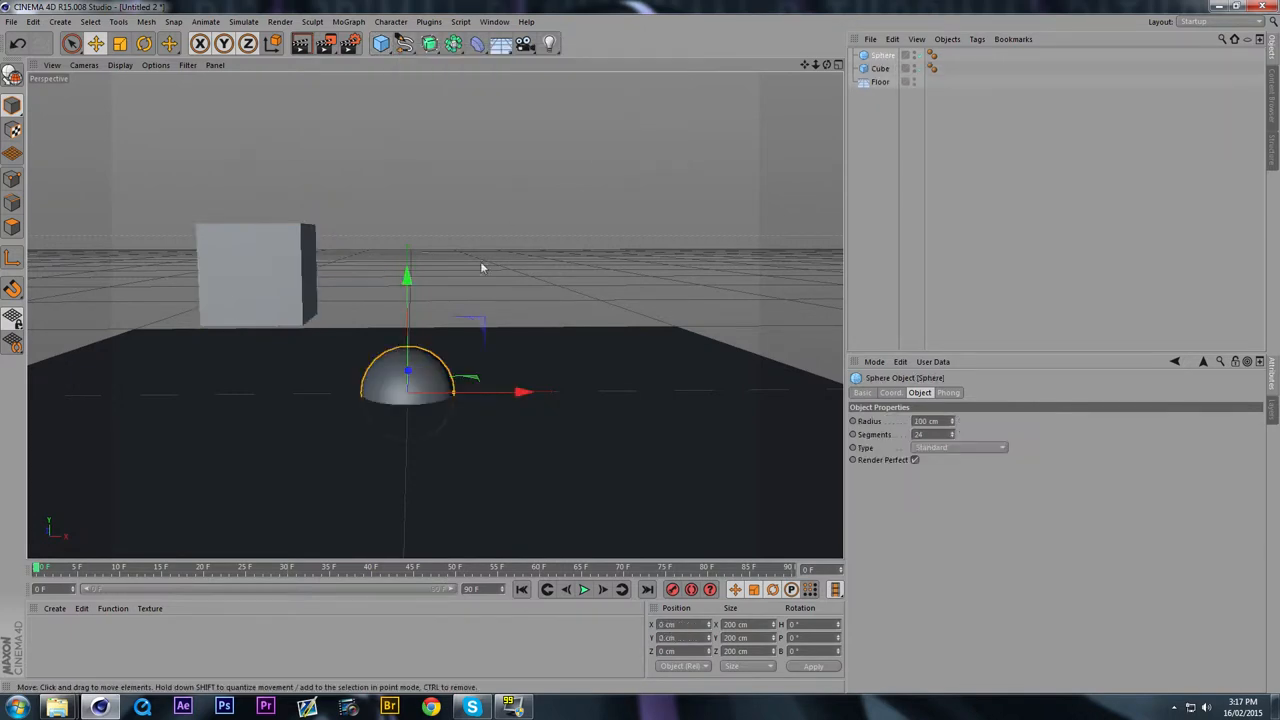
pyautogui.moveTo(407, 278); pyautogui.dragTo(407, 150)
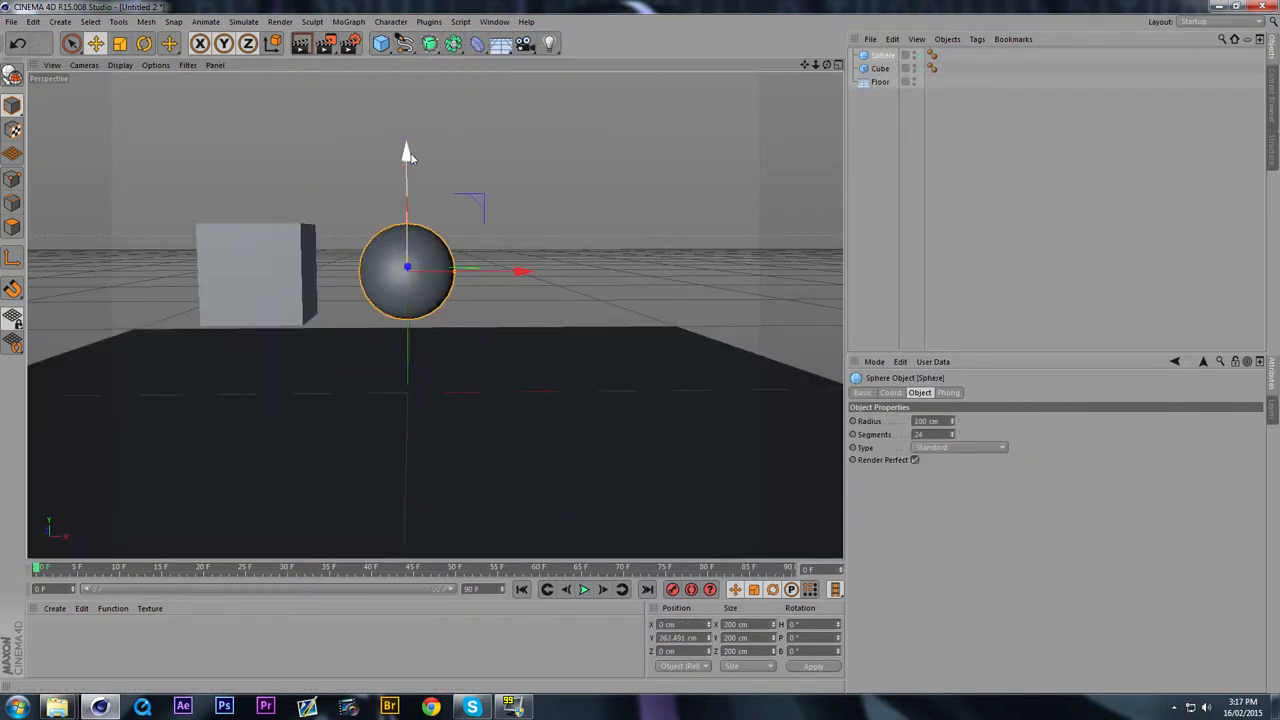
# Step: Add a Figure and move it up and to the right
pyautogui.click(381, 43)
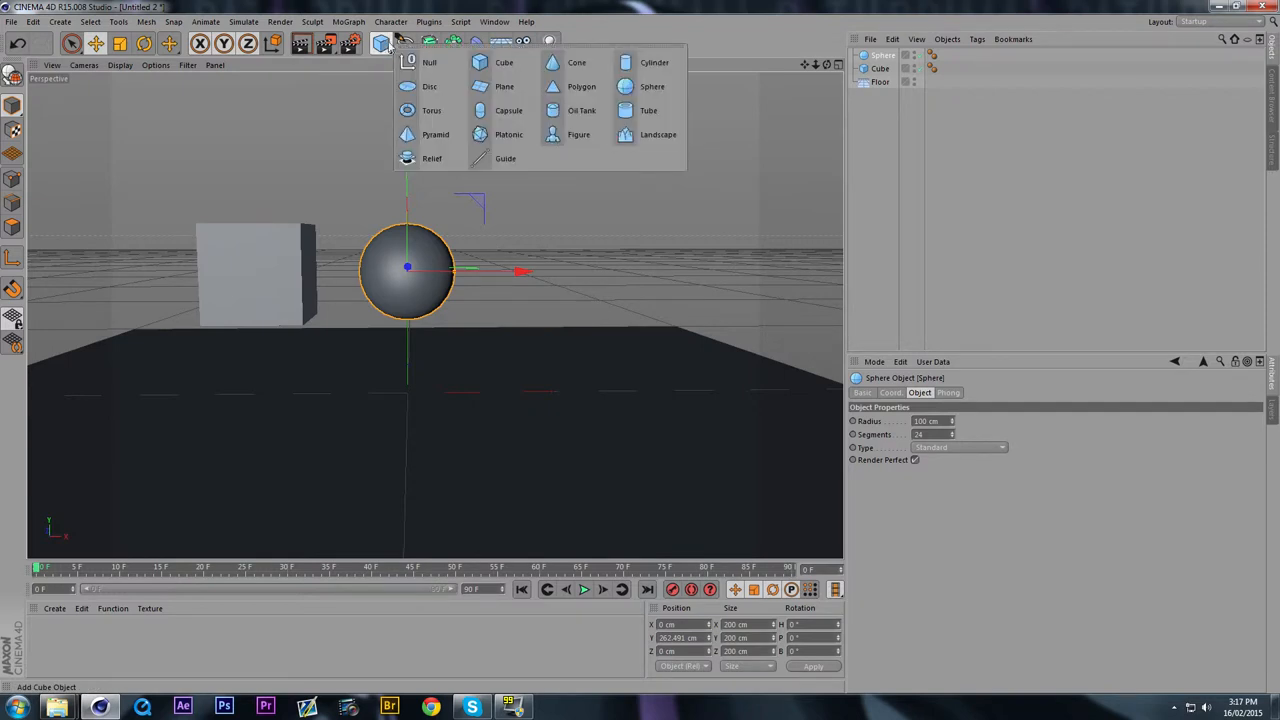
pyautogui.click(578, 134)
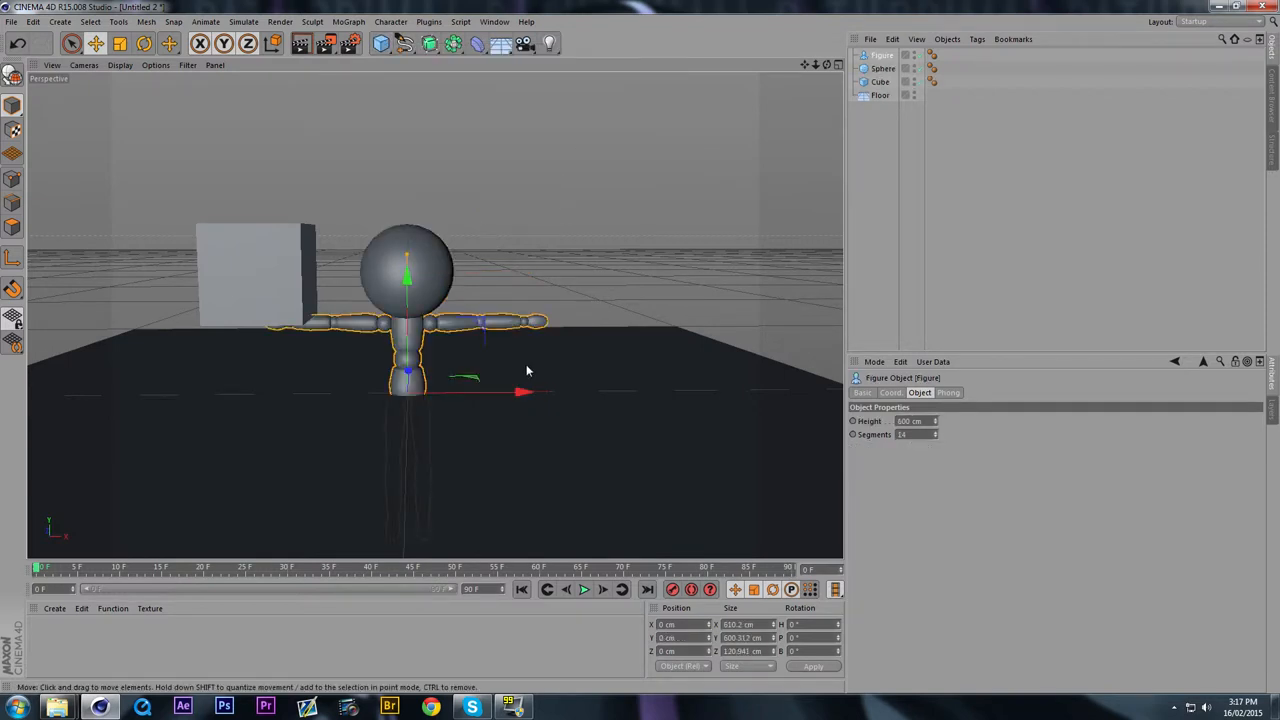
pyautogui.moveTo(525, 392); pyautogui.dragTo(717, 352)
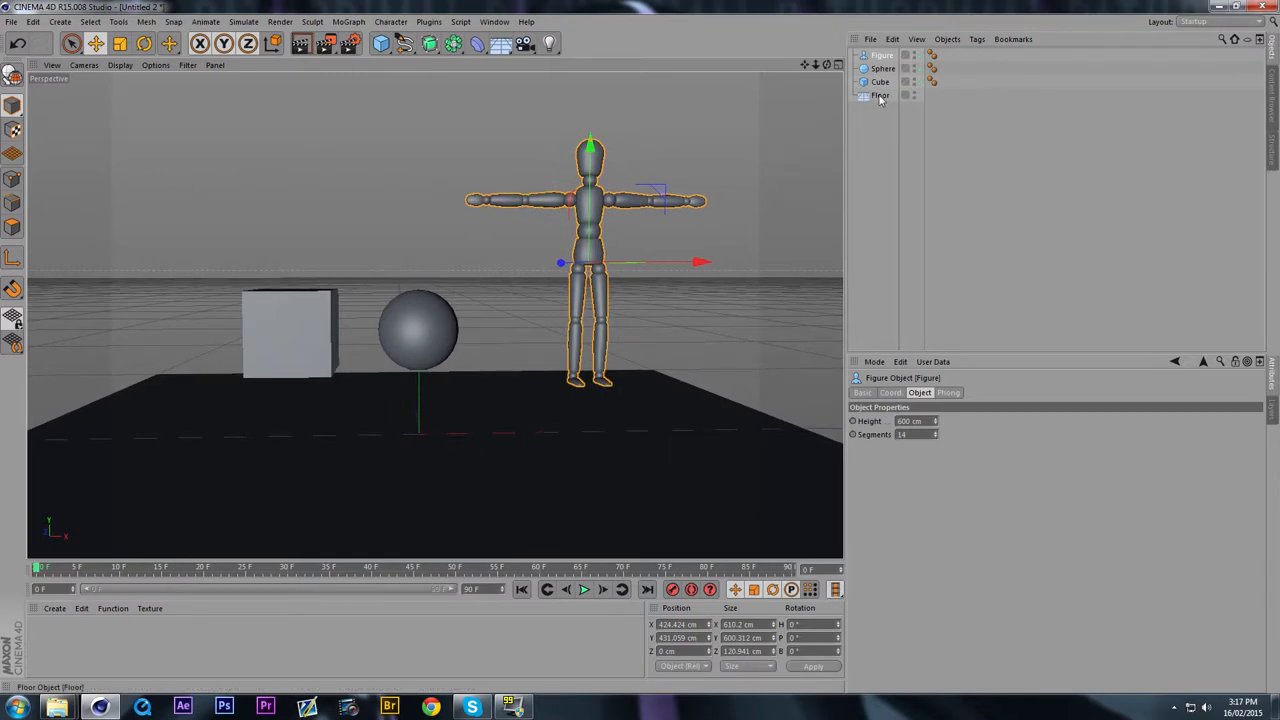
# Step: Select the Floor and bring up its tag menu in the Object Manager
pyautogui.click(880, 95)
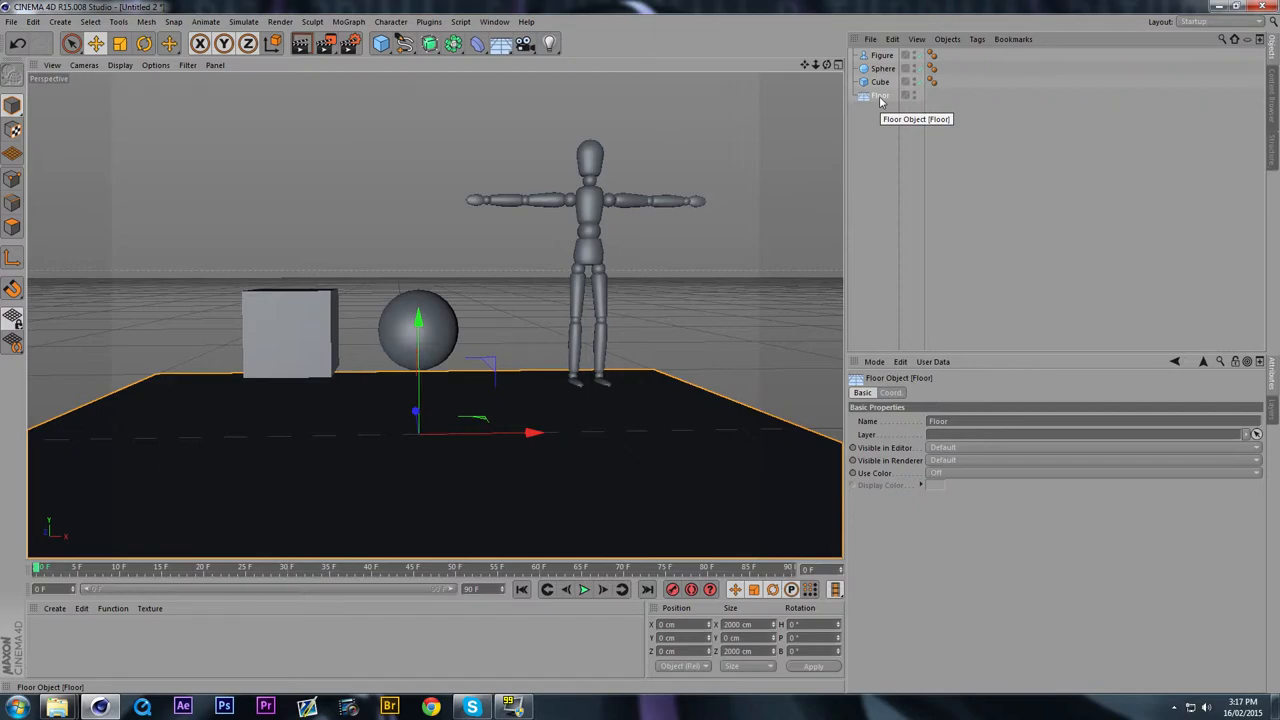
pyautogui.rightClick(880, 95)
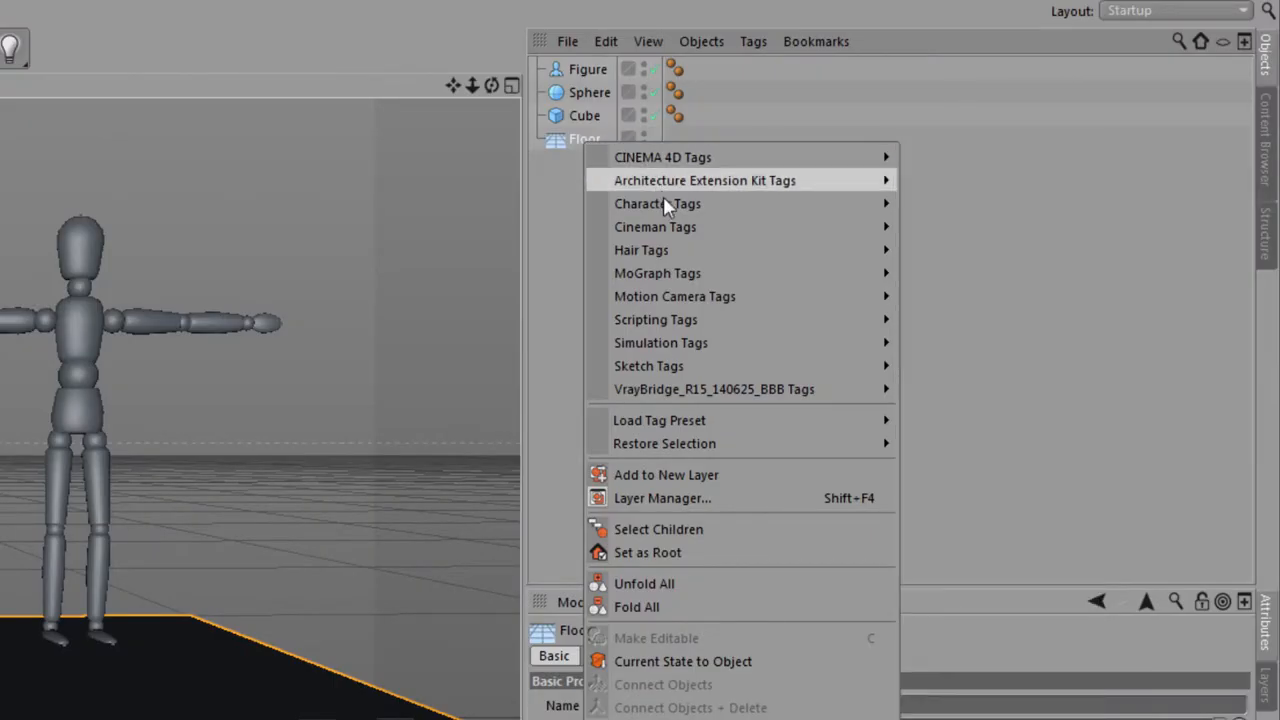
pyautogui.moveTo(660, 342)
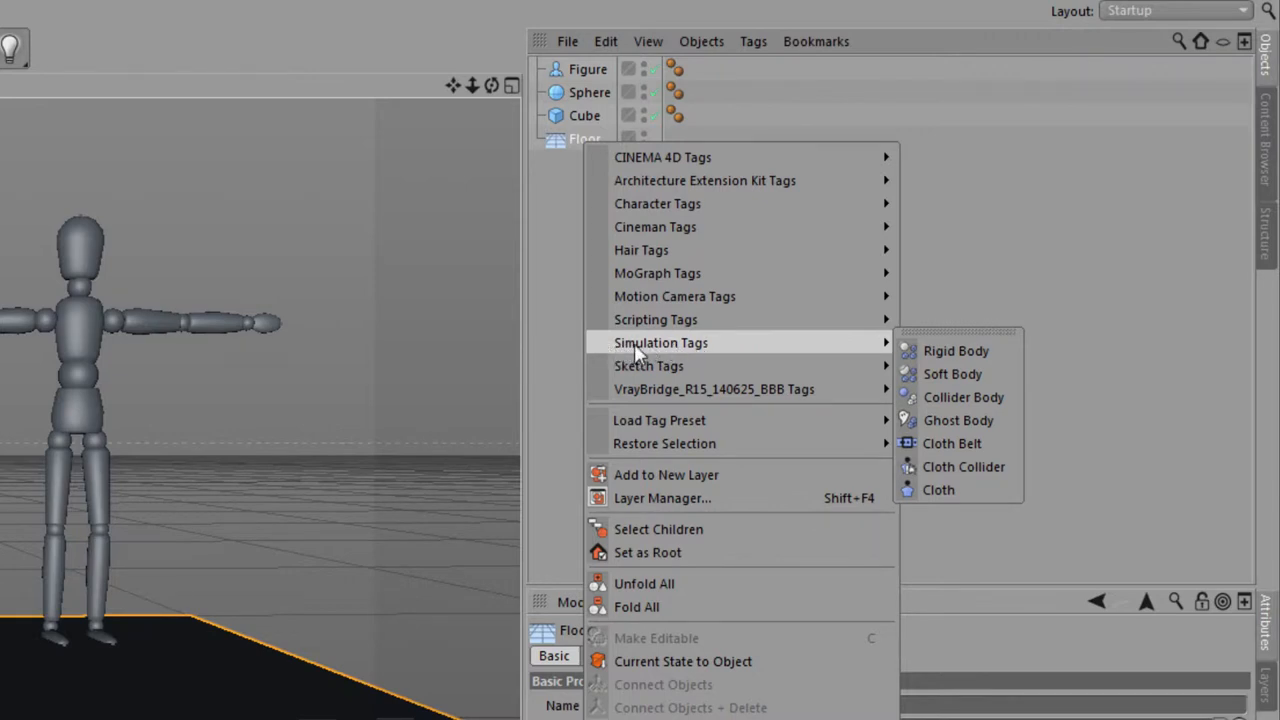
pyautogui.moveTo(955, 351)
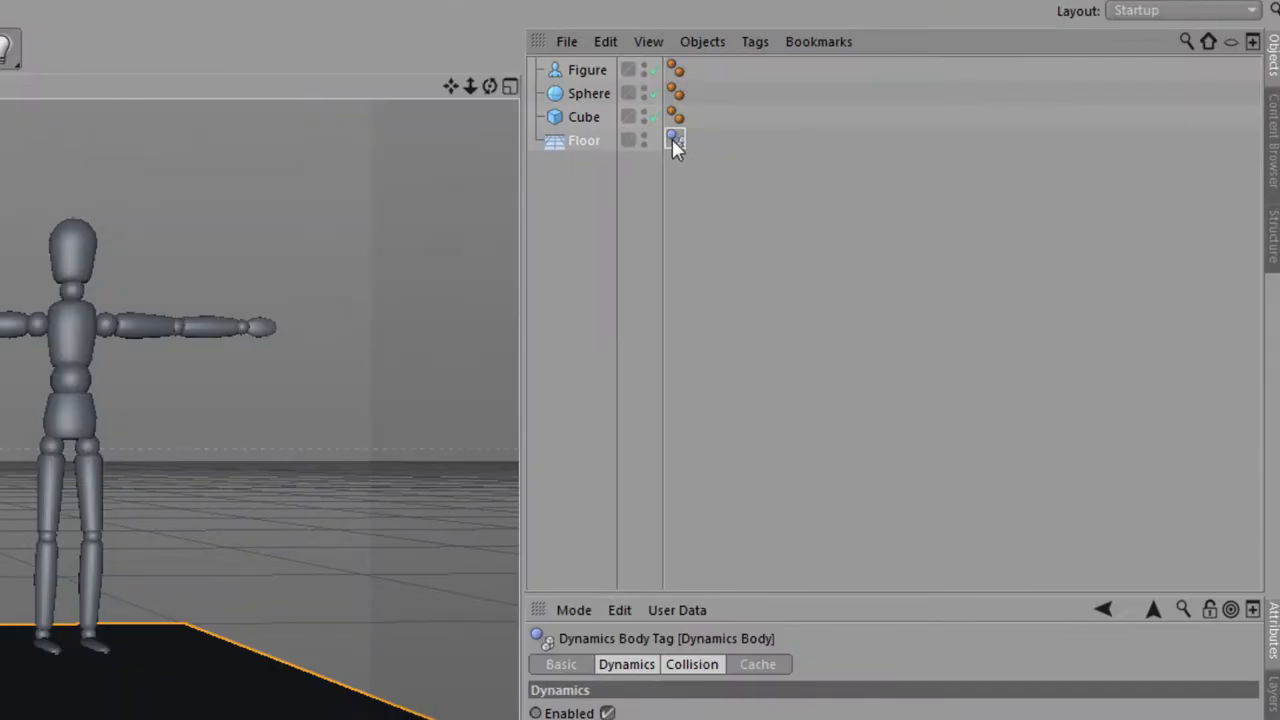
pyautogui.moveTo(674, 138)
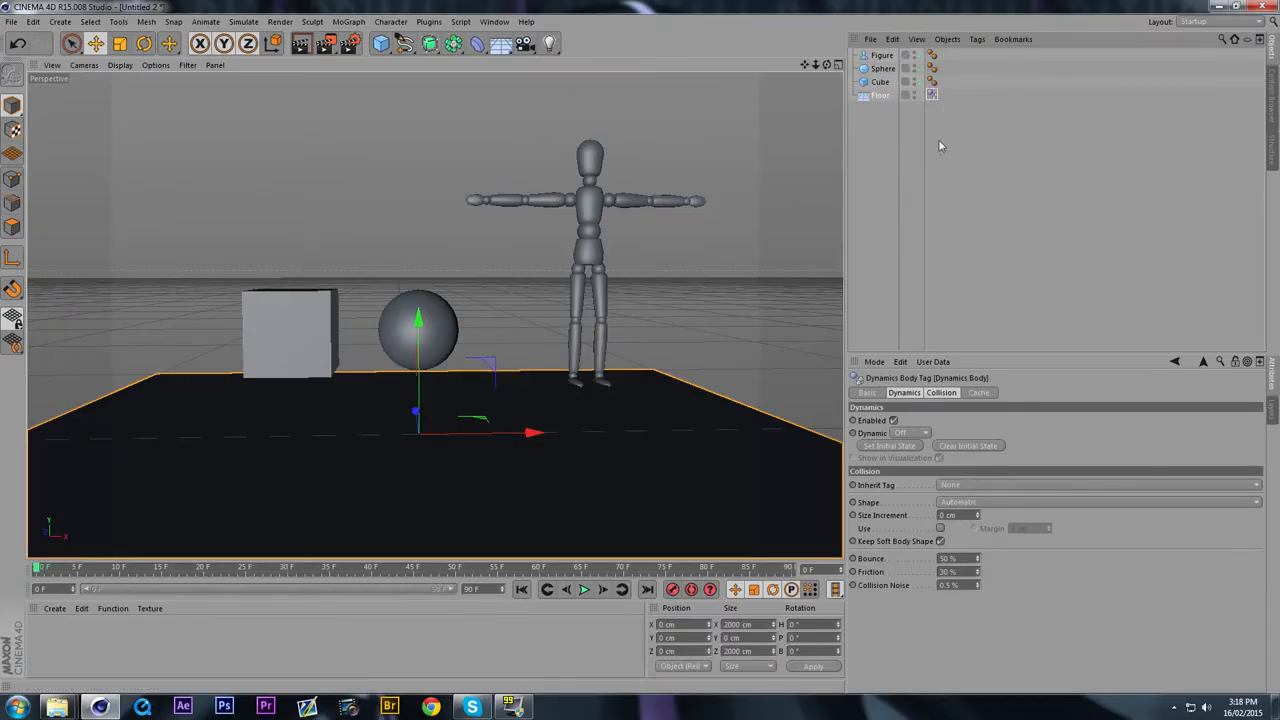
# Step: Review the Cube's dynamics body settings, then add a Rigid Body tag to the Sphere
pyautogui.click(880, 82)
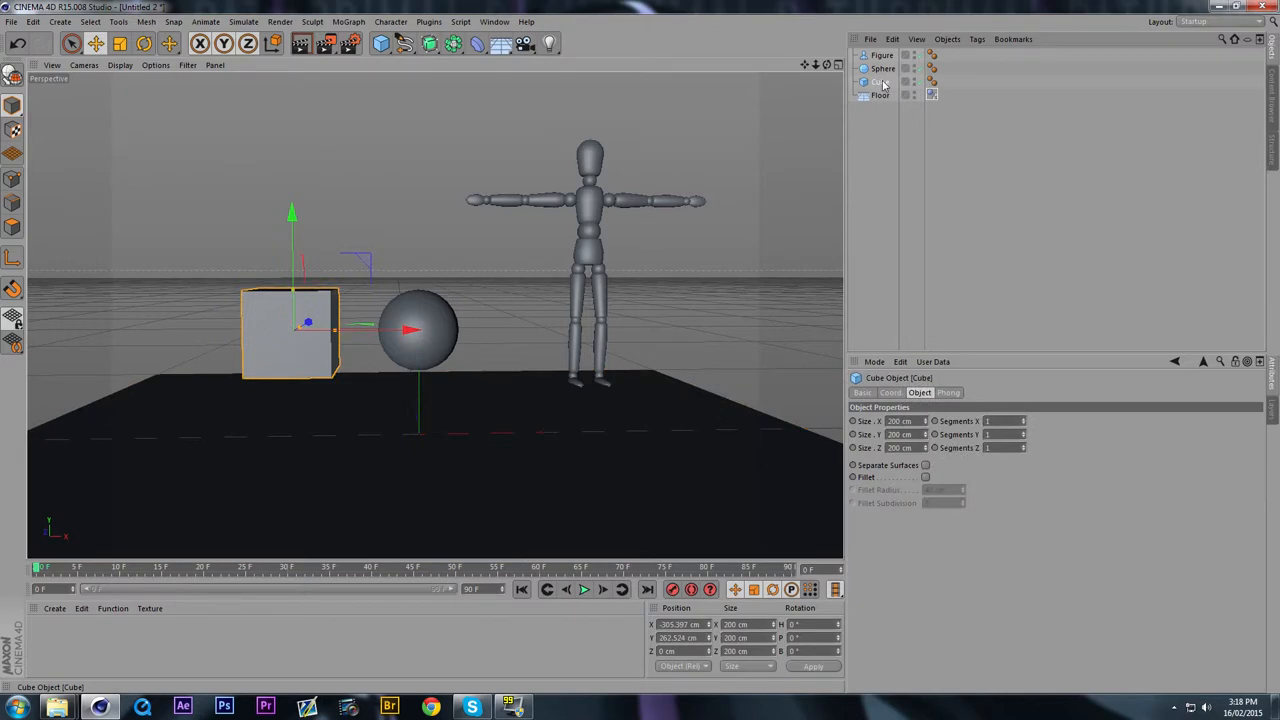
pyautogui.moveTo(880, 83)
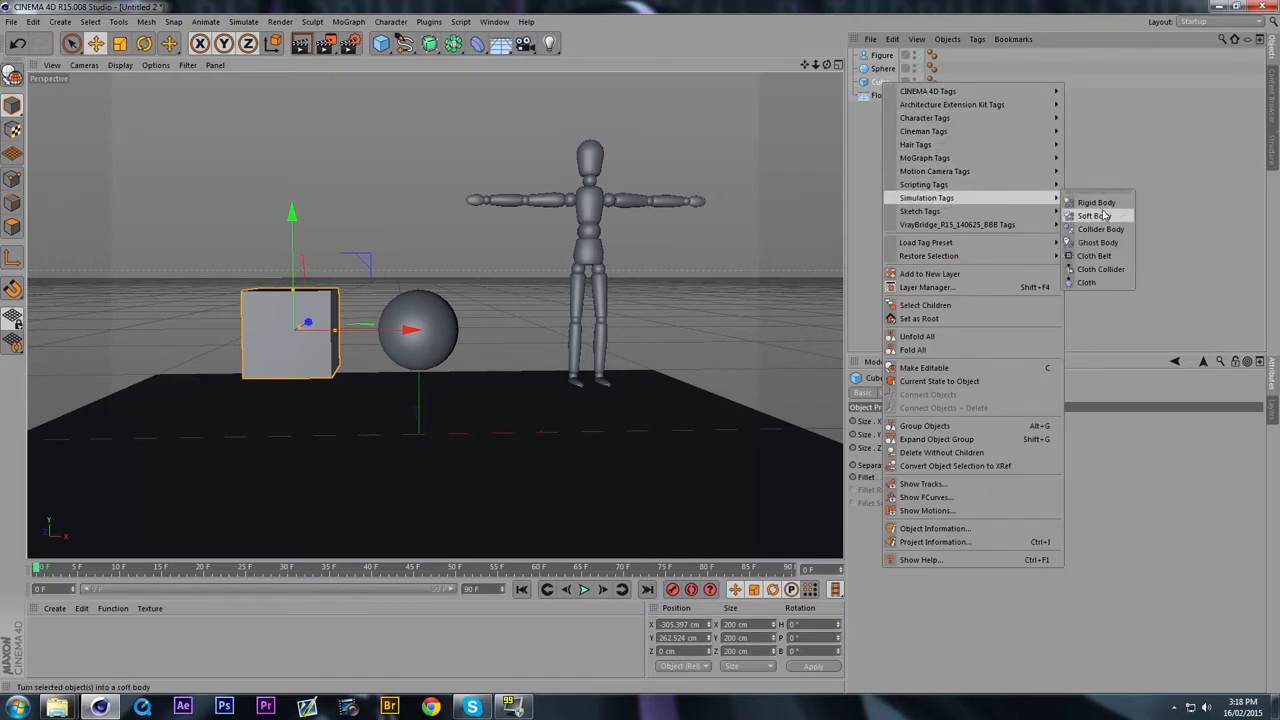
pyautogui.moveTo(1096, 202)
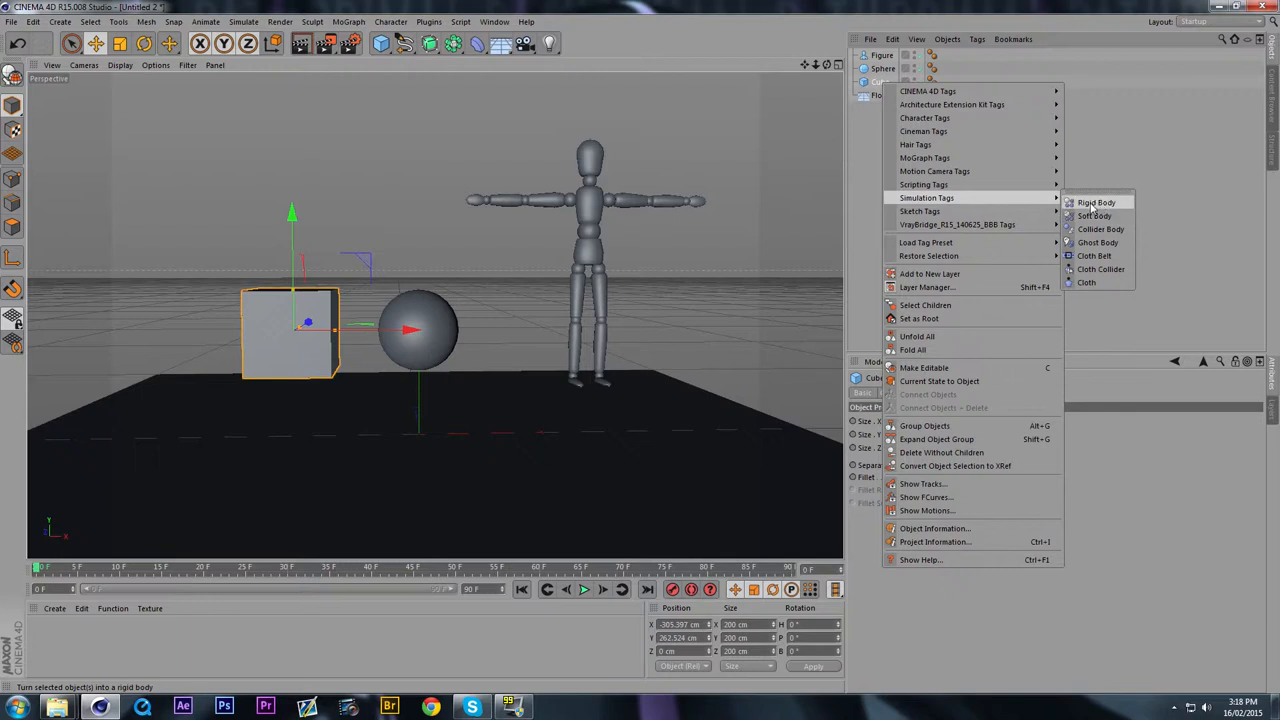
pyautogui.click(1096, 202)
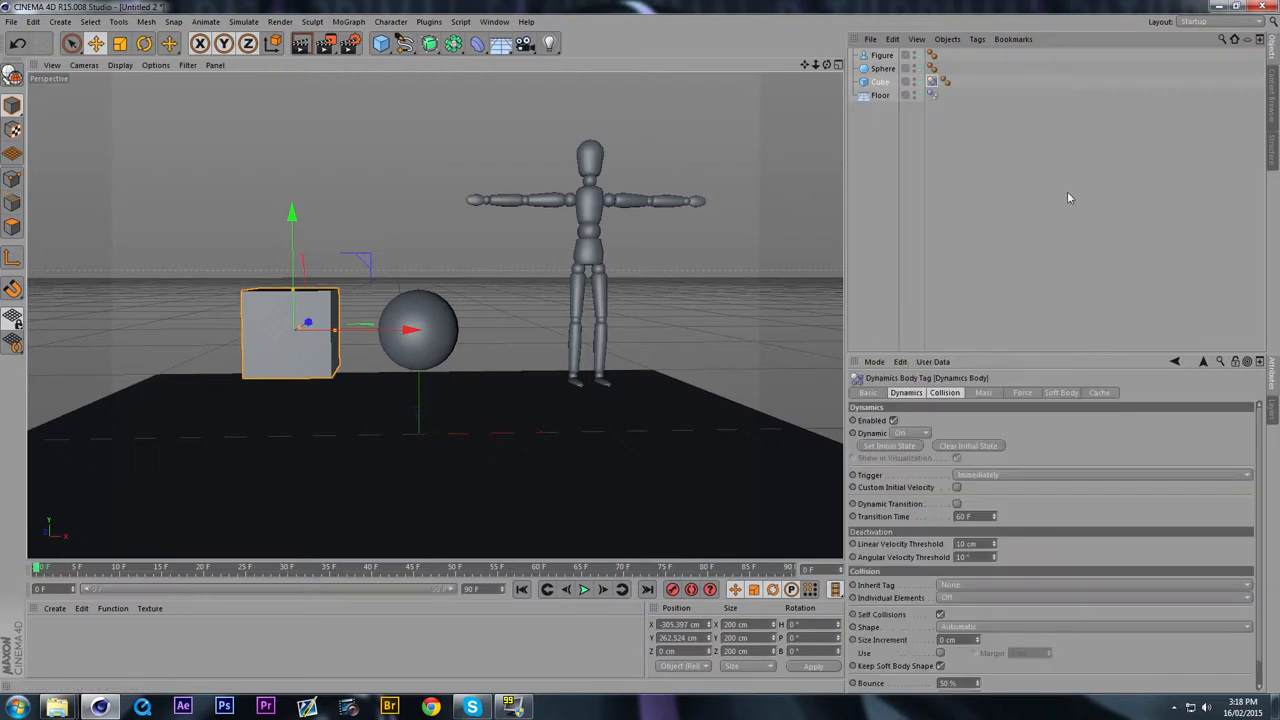
pyautogui.click(882, 68)
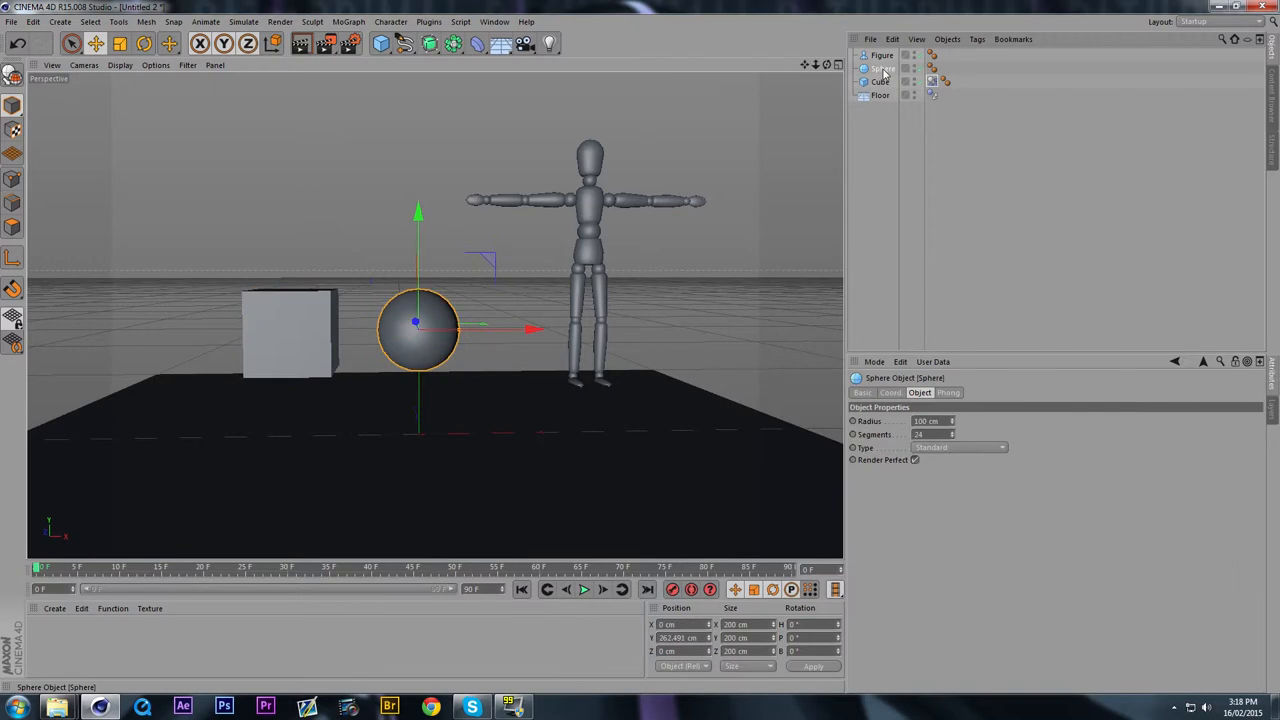
pyautogui.rightClick(882, 68)
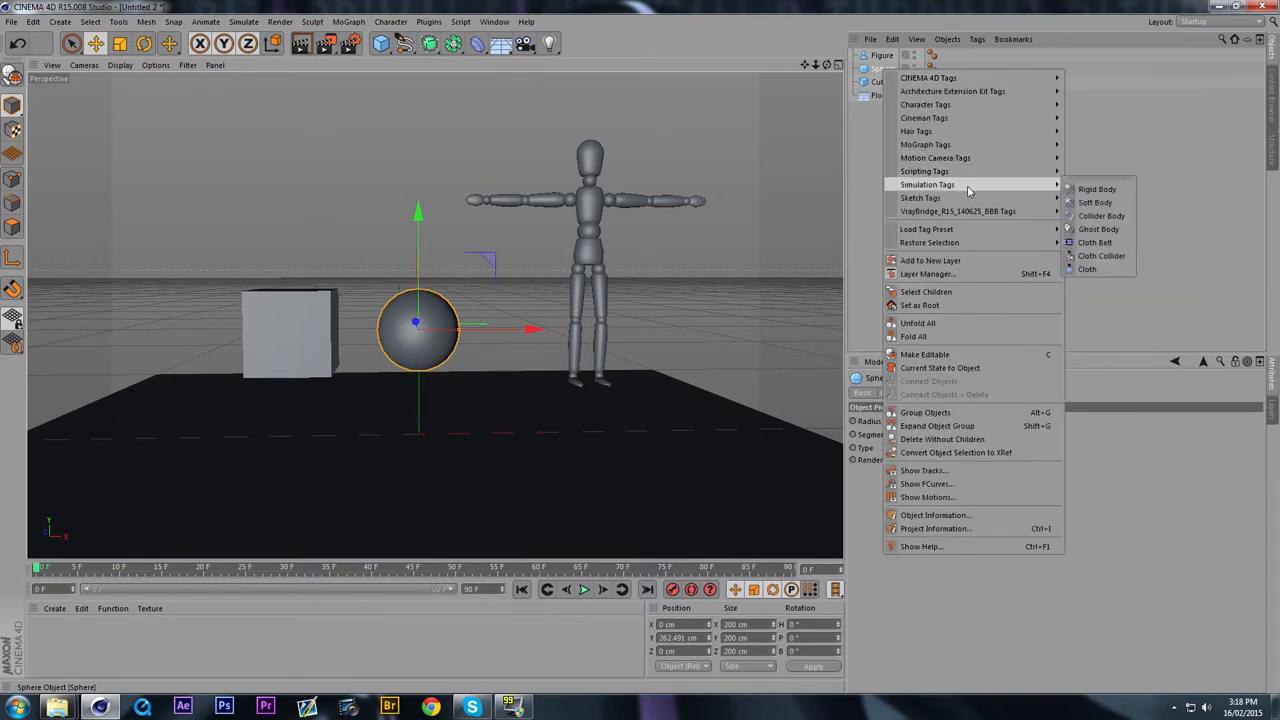
pyautogui.moveTo(1100, 216)
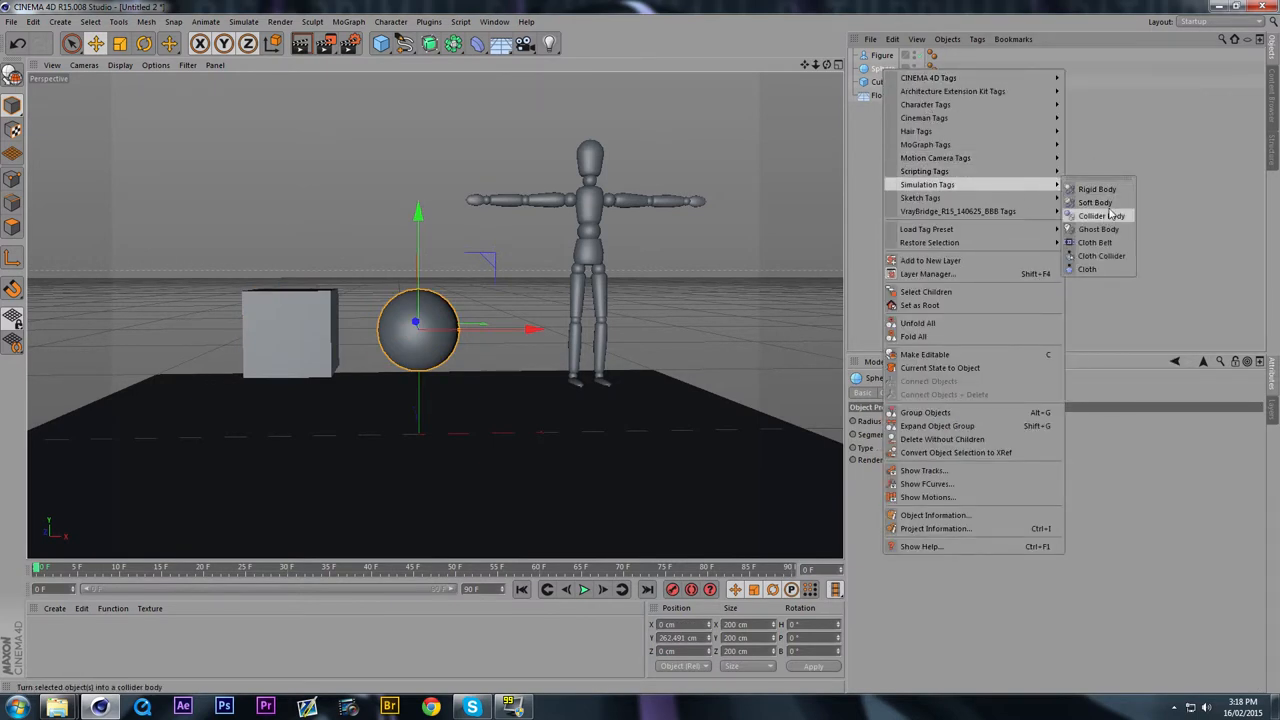
pyautogui.click(1099, 215)
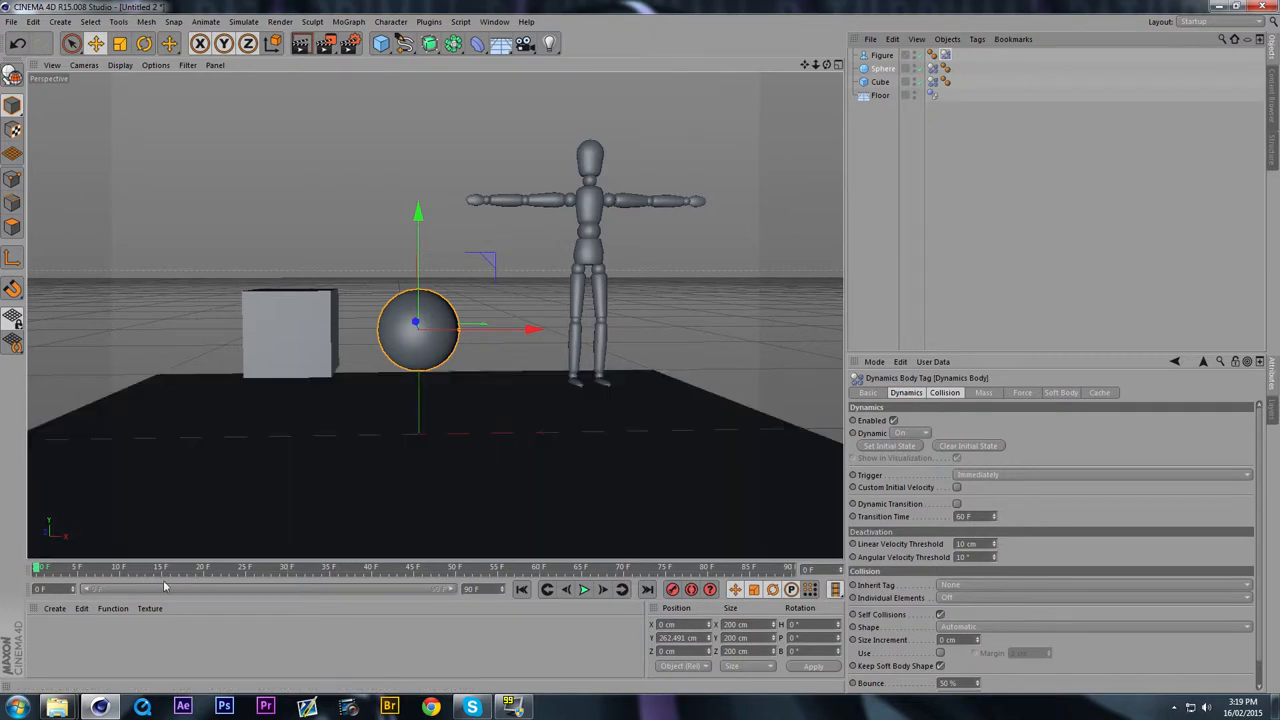
pyautogui.moveTo(592, 620)
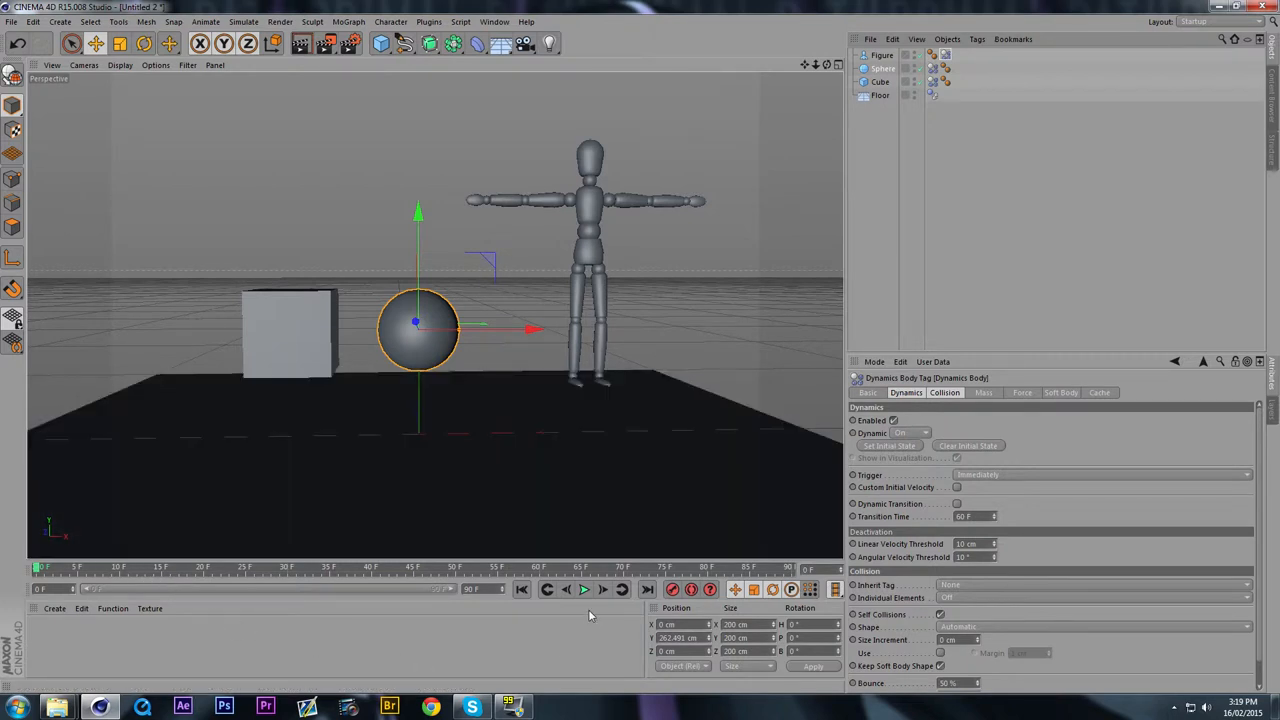
# Step: Play the timeline until the cube and sphere land on the floor, then stop
pyautogui.click(584, 589)
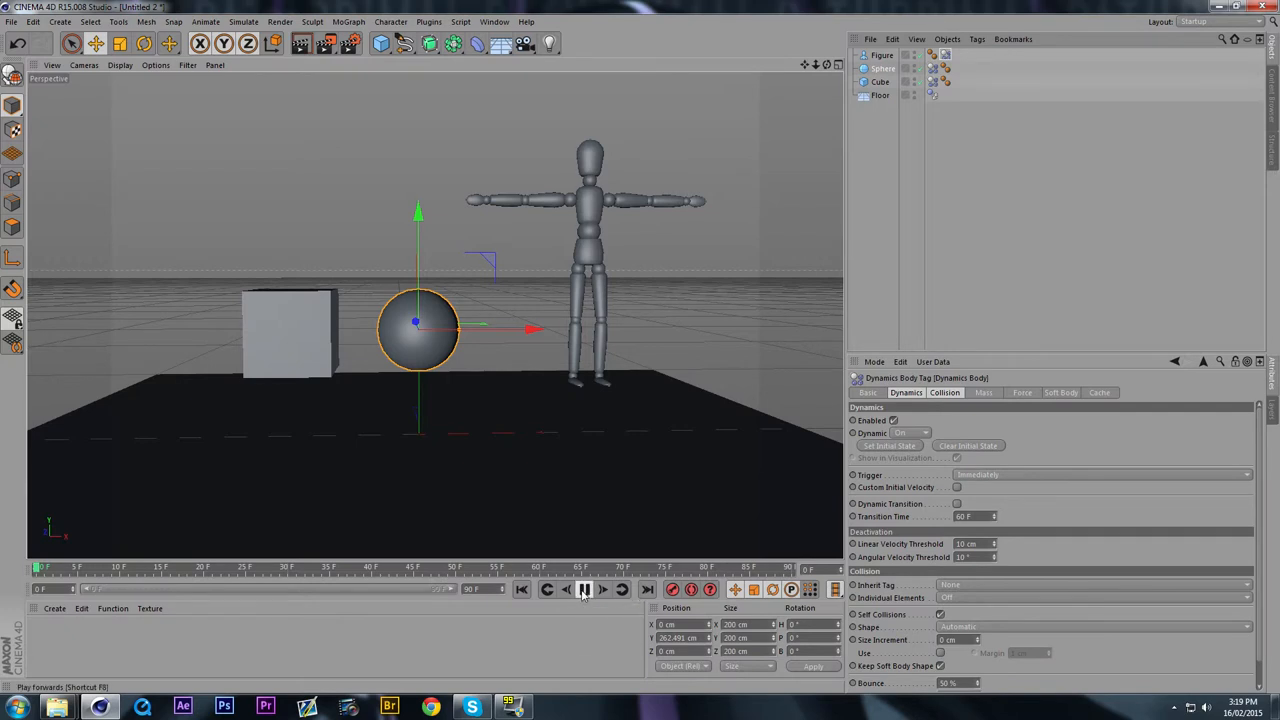
pyautogui.click(585, 589)
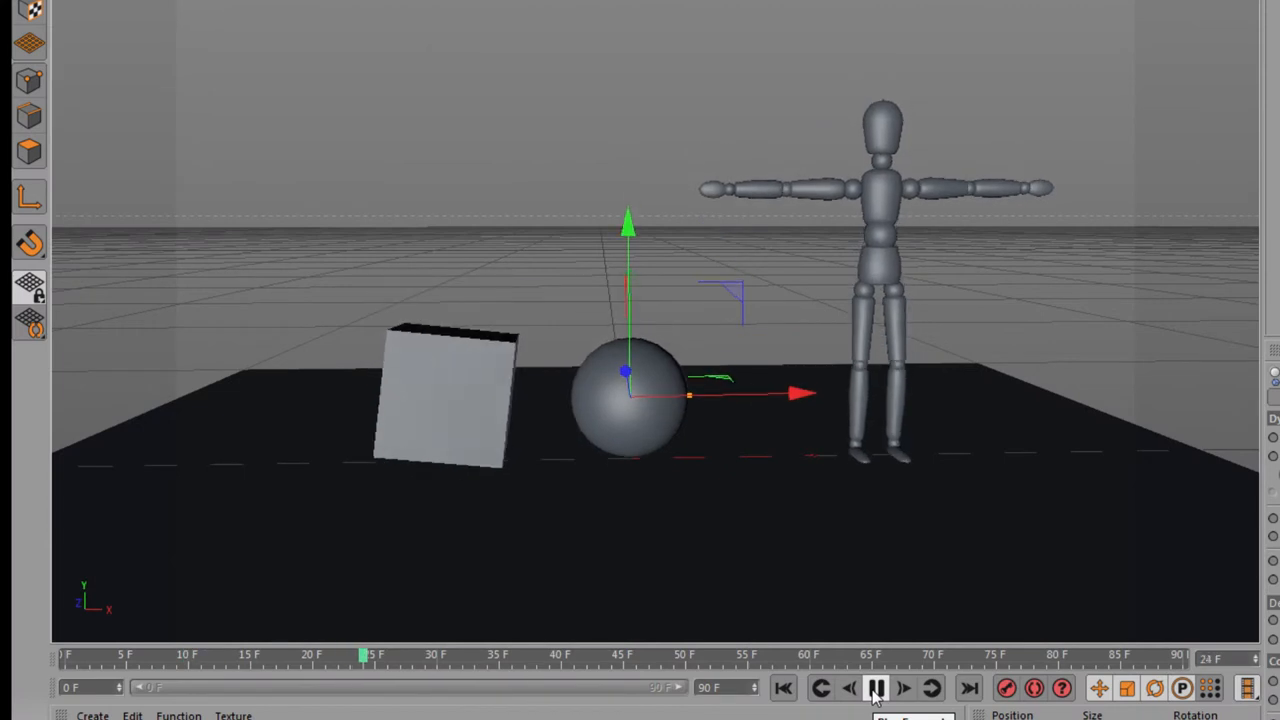
pyautogui.click(876, 688)
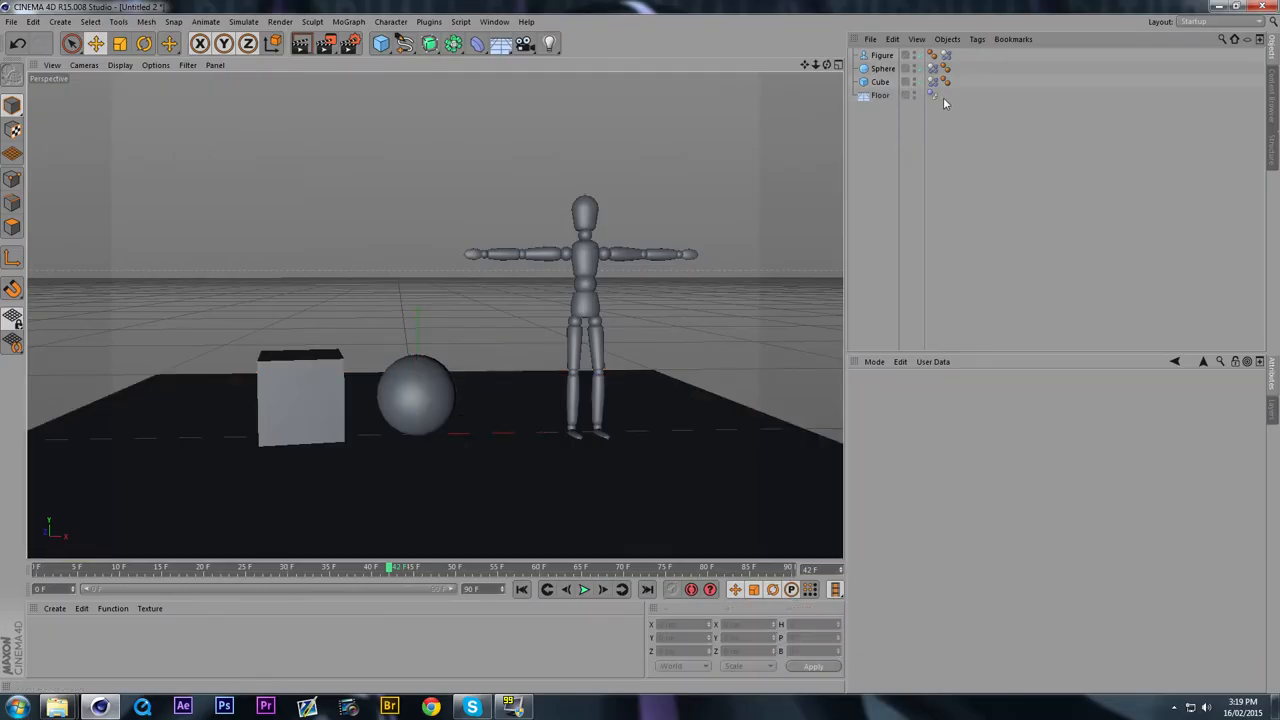
# Step: Show the Floor's Collider Body tag settings
pyautogui.click(932, 94)
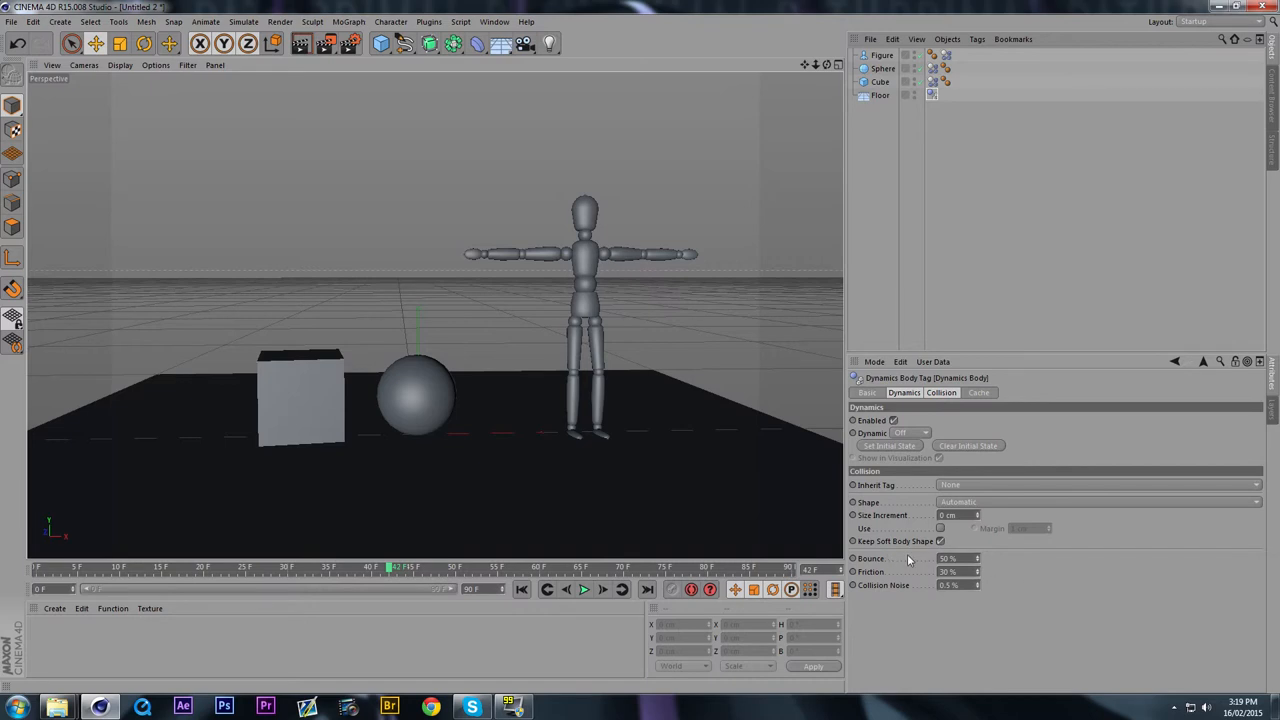
pyautogui.moveTo(1000, 559)
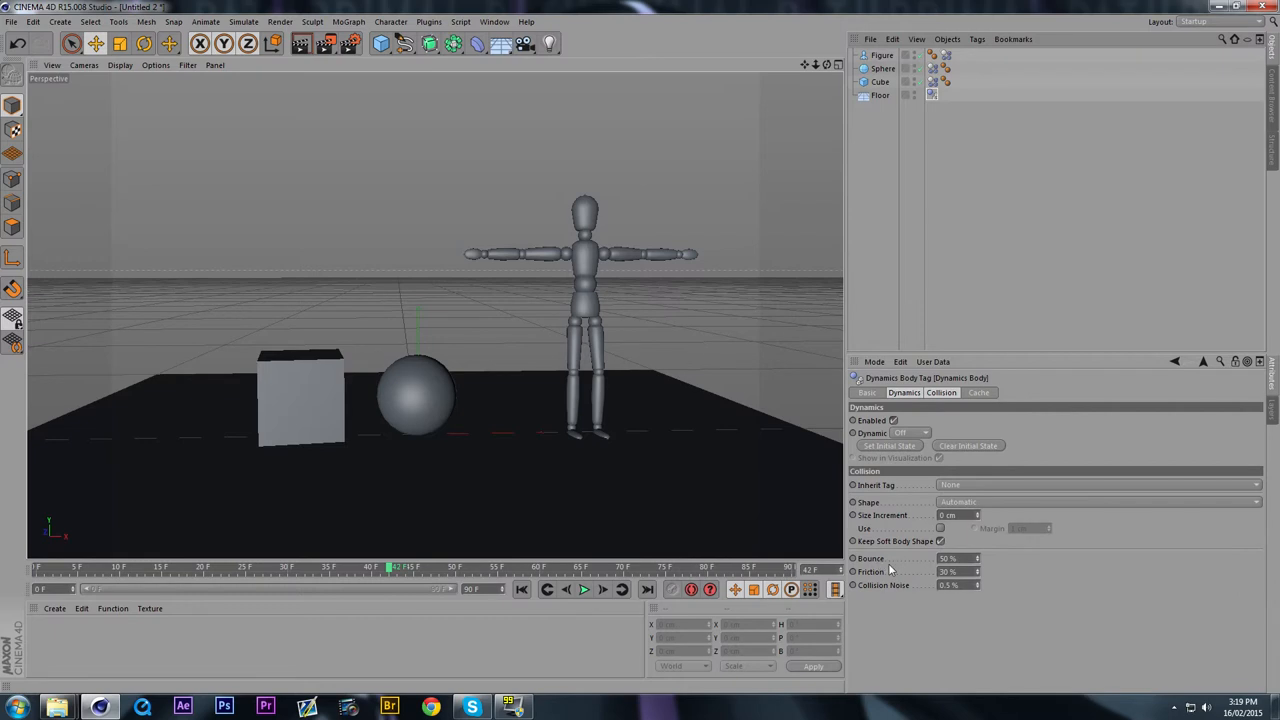
pyautogui.moveTo(877, 581)
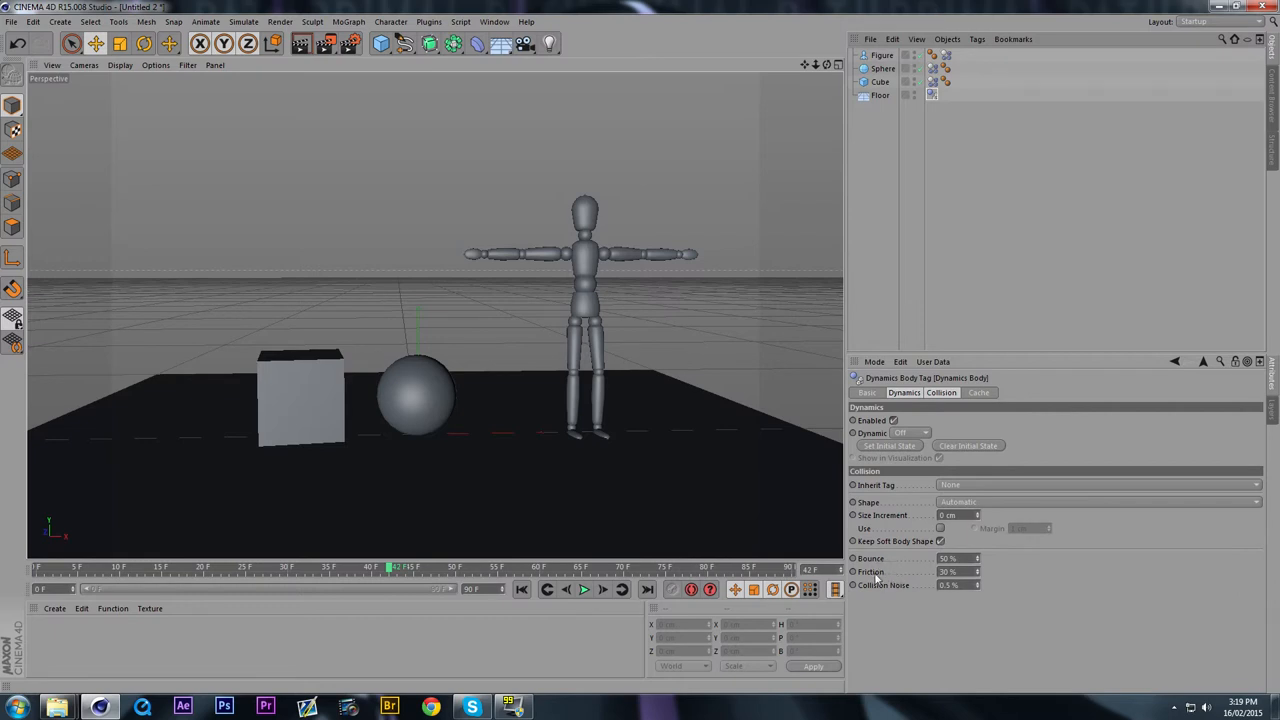
pyautogui.moveTo(930, 583)
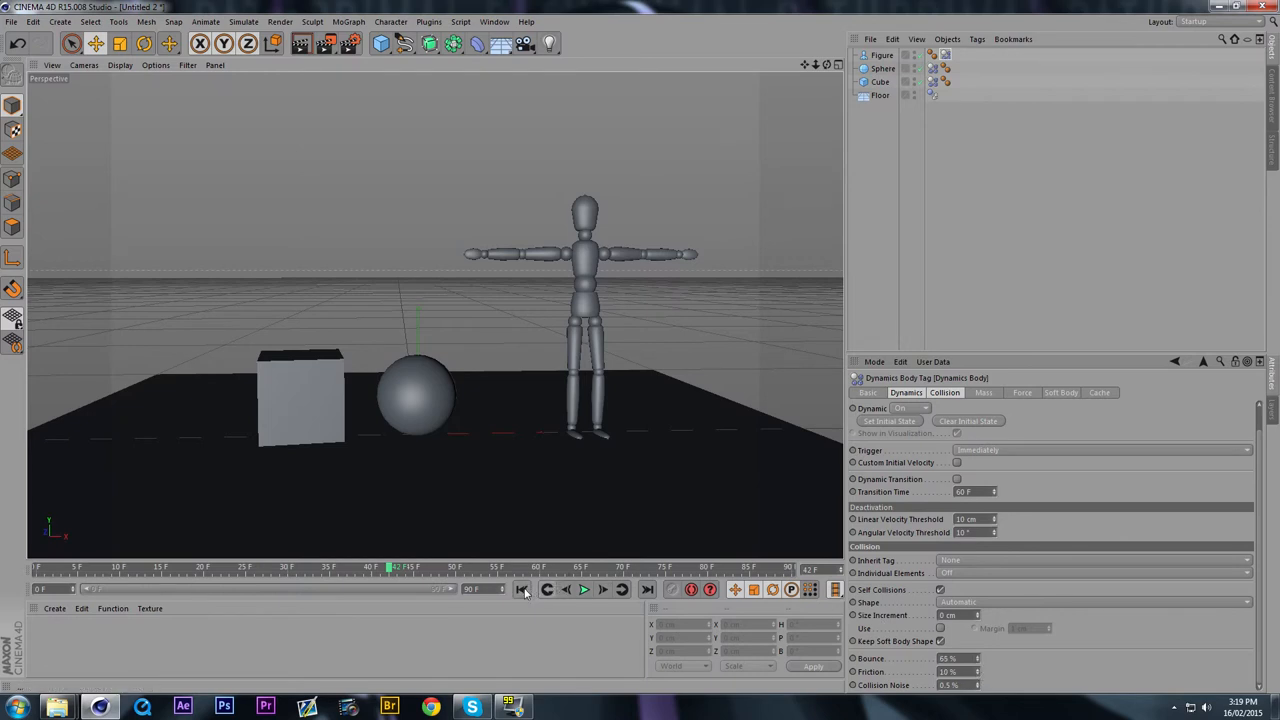
# Step: Rewind to frame 0 and replay, toggling playback to watch the objects fall and bounce
pyautogui.click(522, 589)
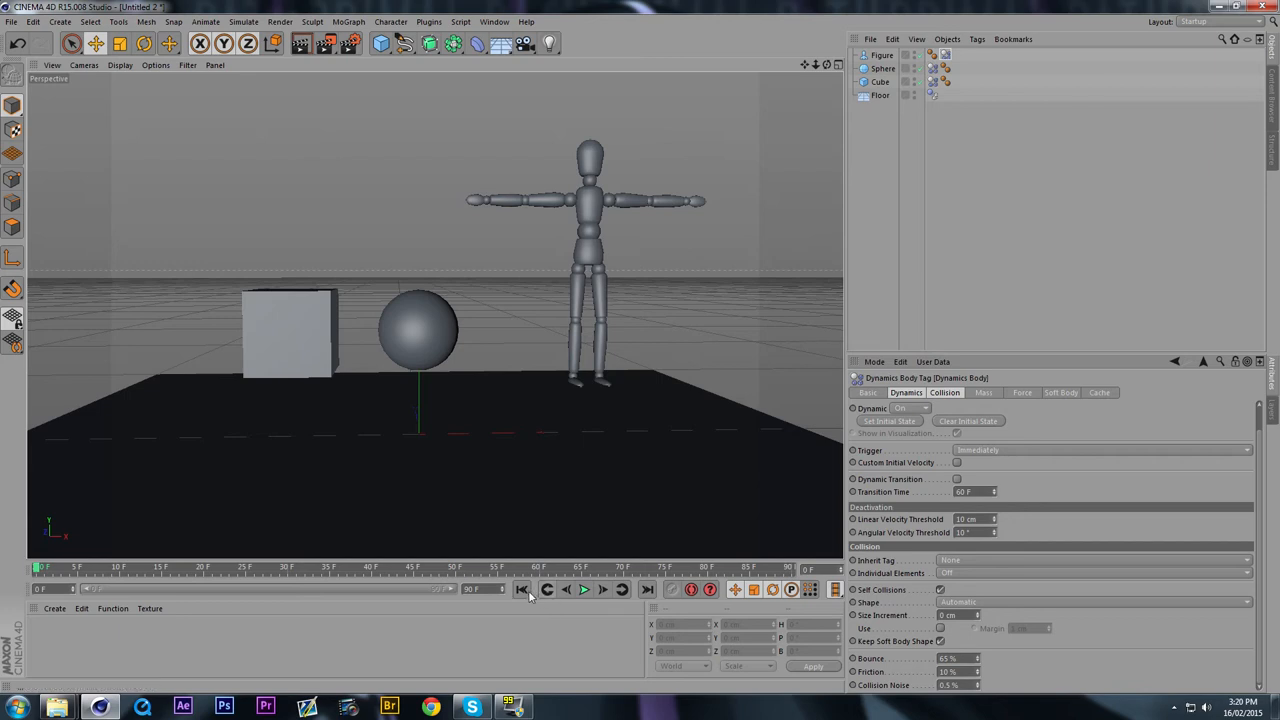
pyautogui.moveTo(585, 589)
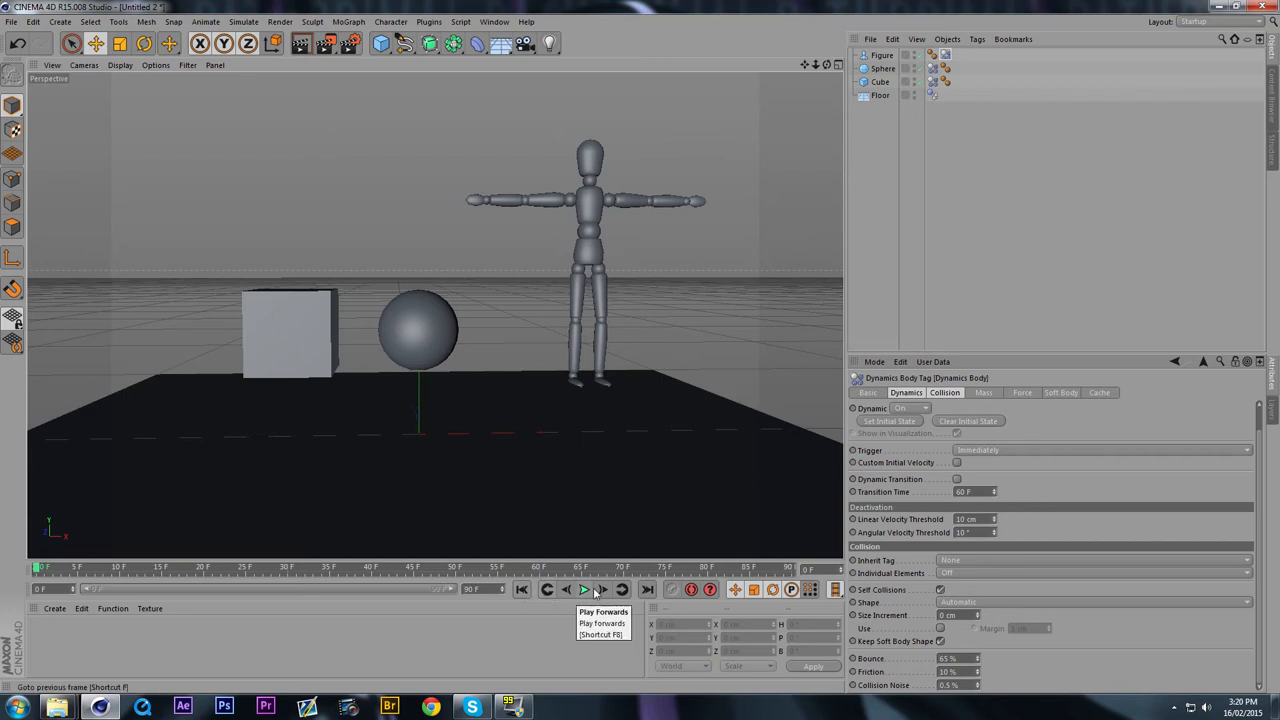
pyautogui.moveTo(585, 589)
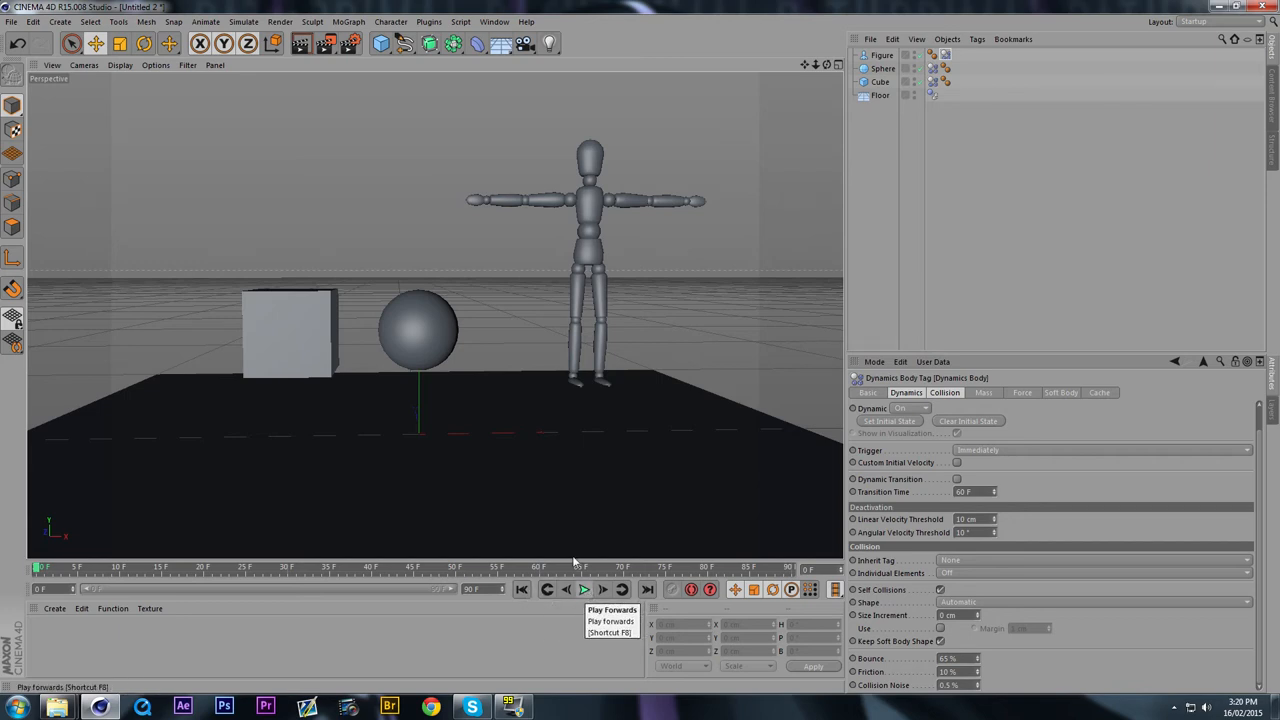
pyautogui.click(583, 589)
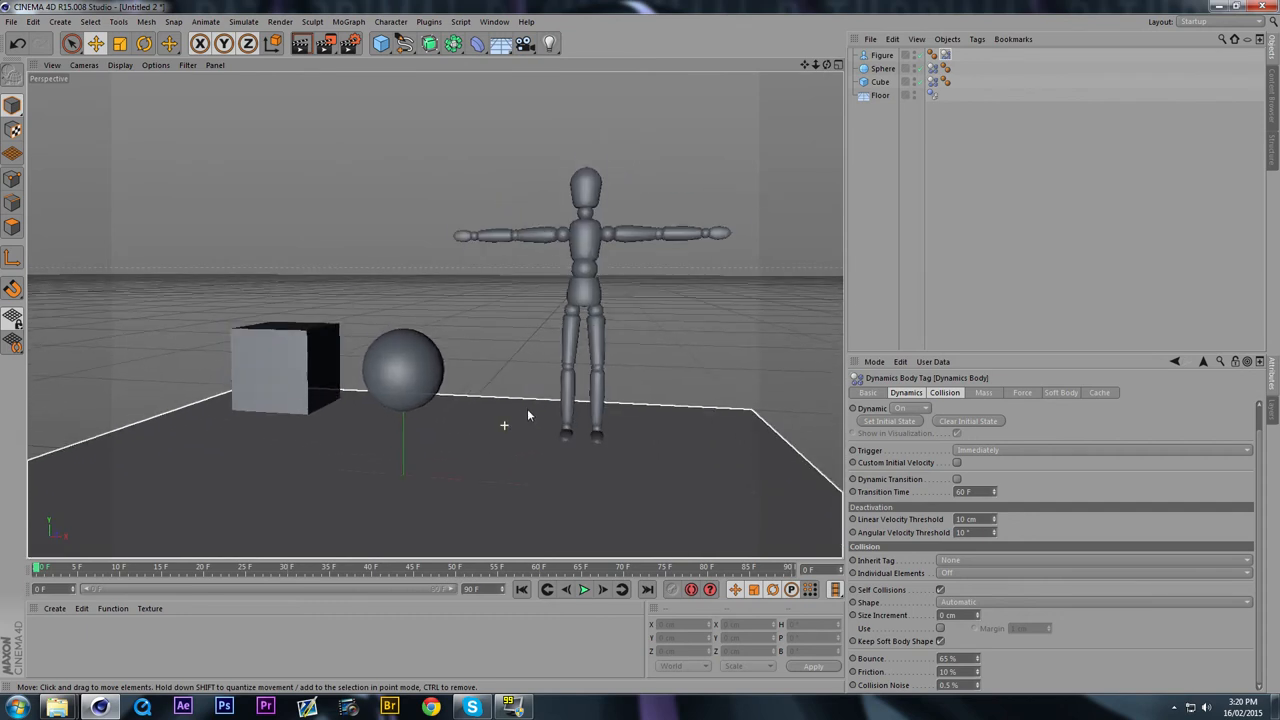
pyautogui.click(584, 589)
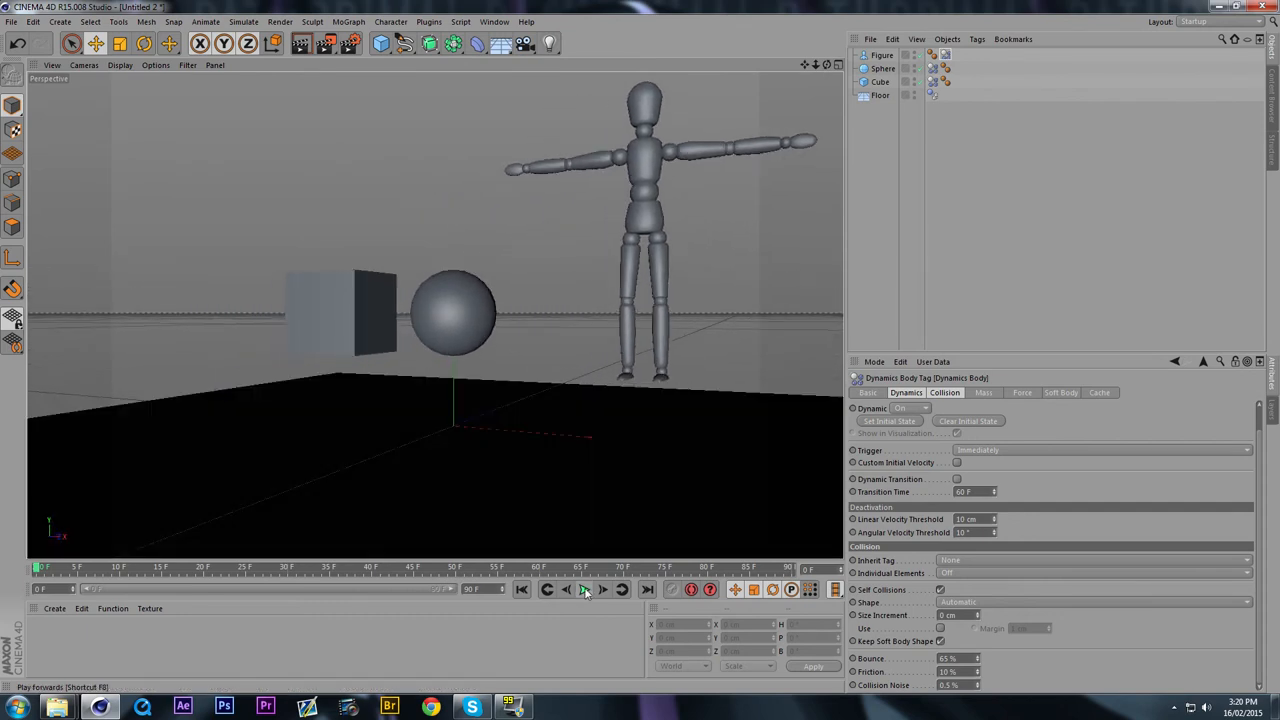
pyautogui.click(585, 589)
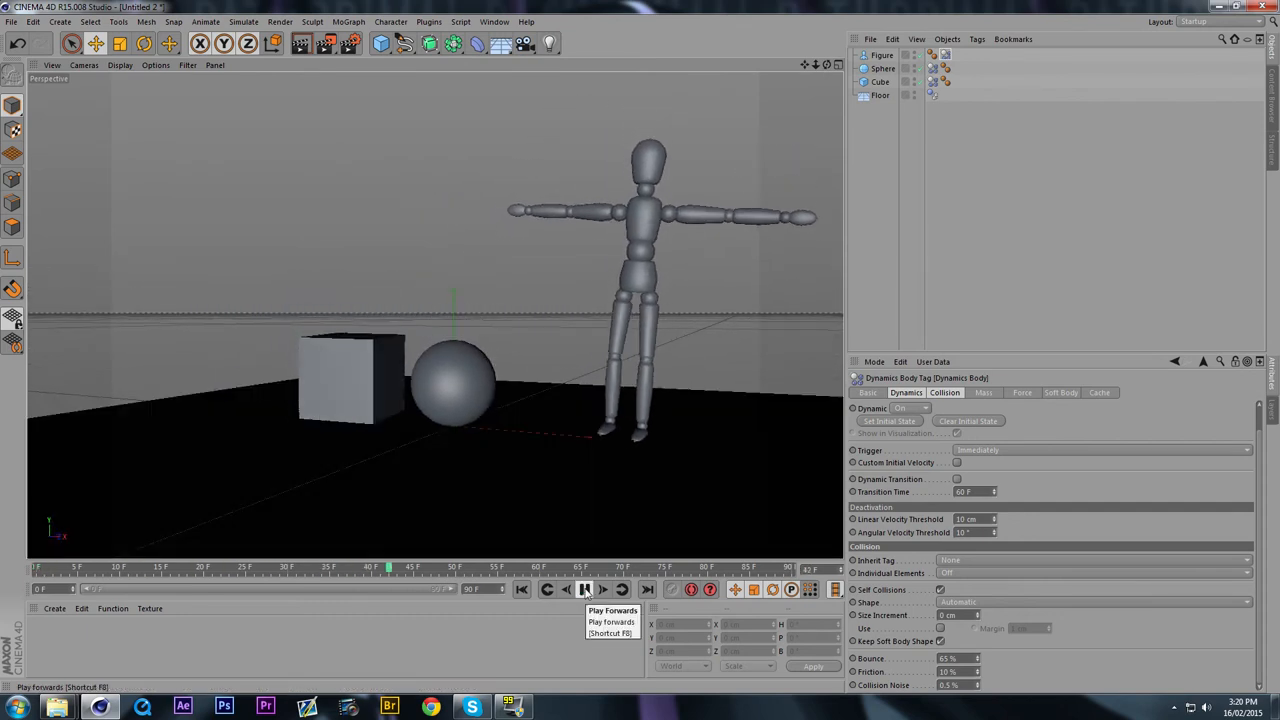
pyautogui.click(585, 589)
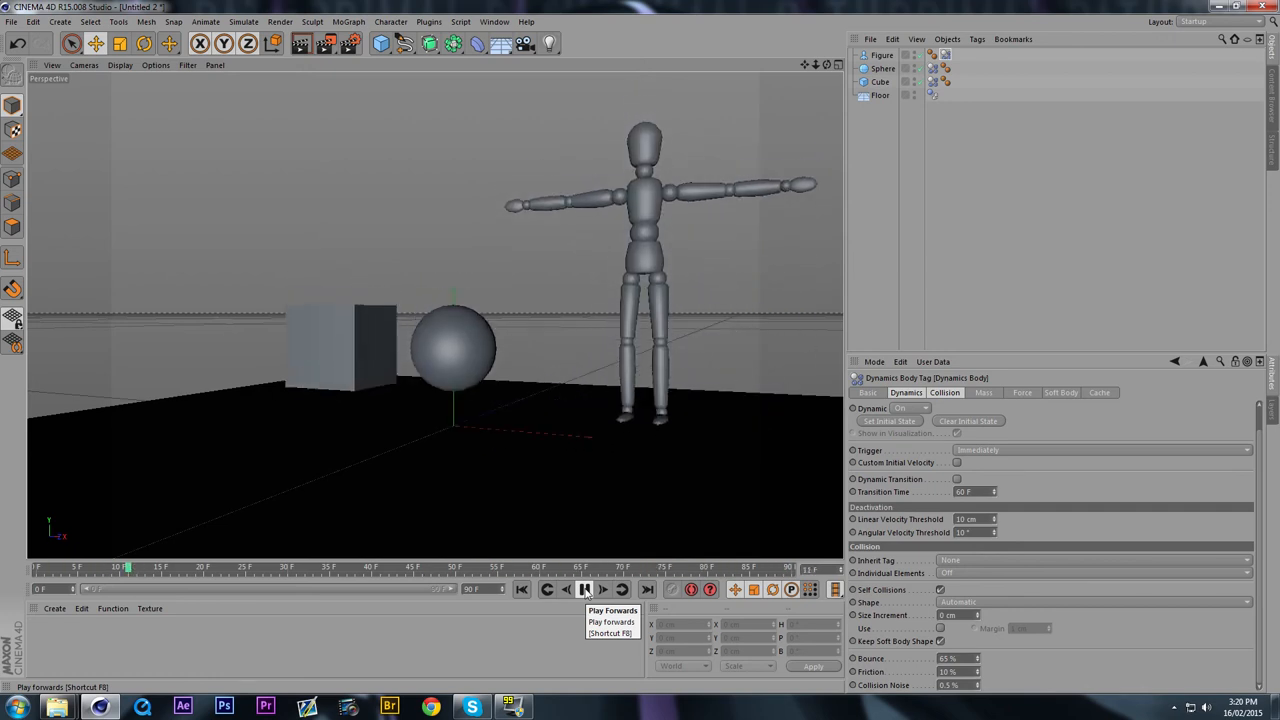
pyautogui.click(585, 589)
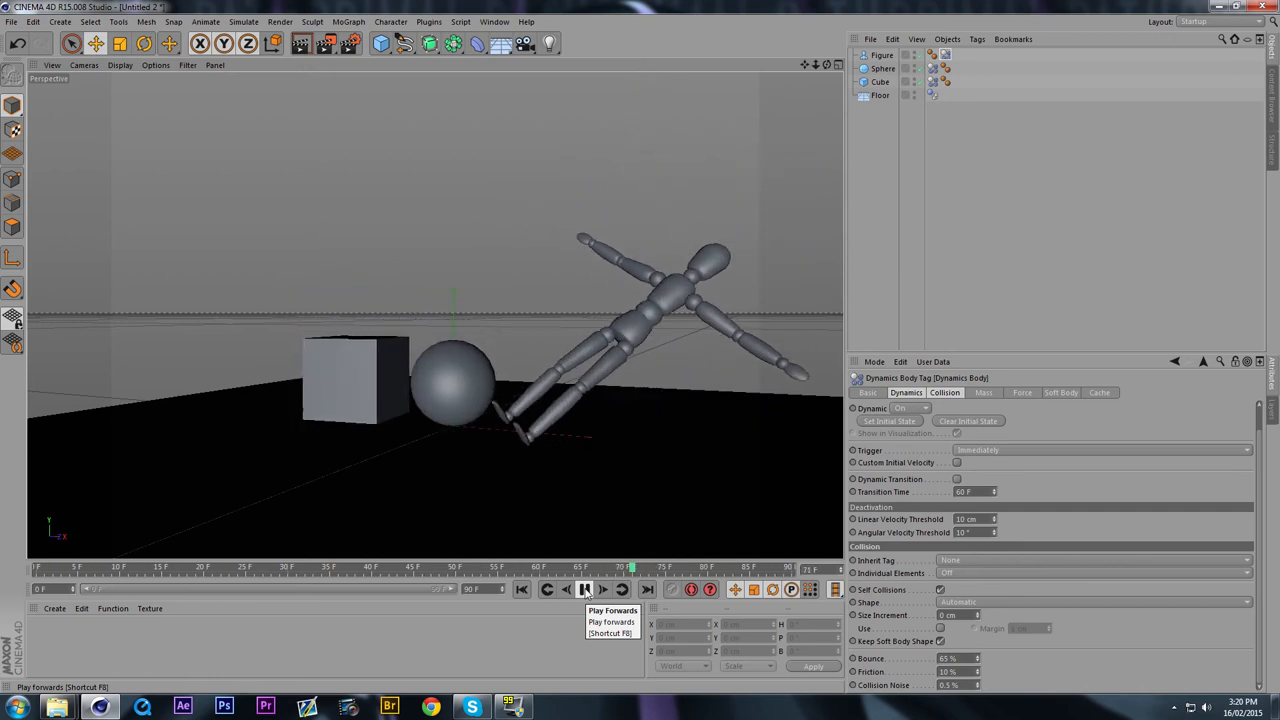
pyautogui.click(585, 589)
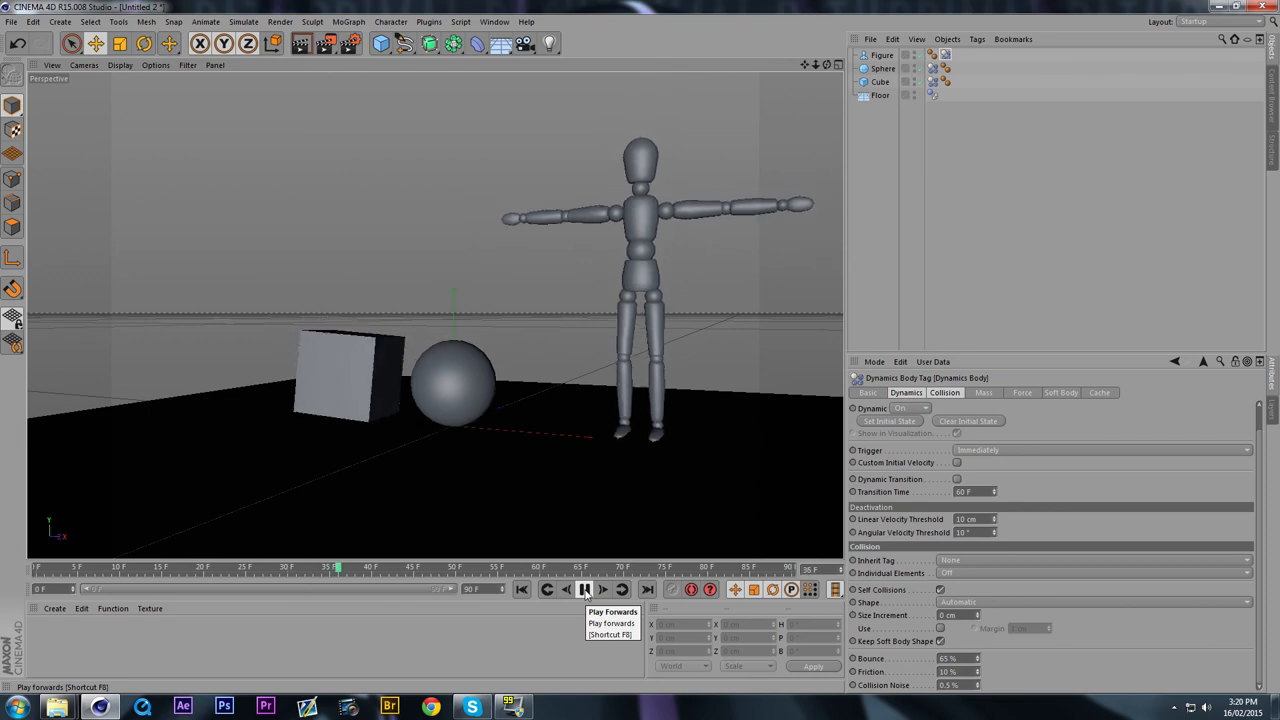